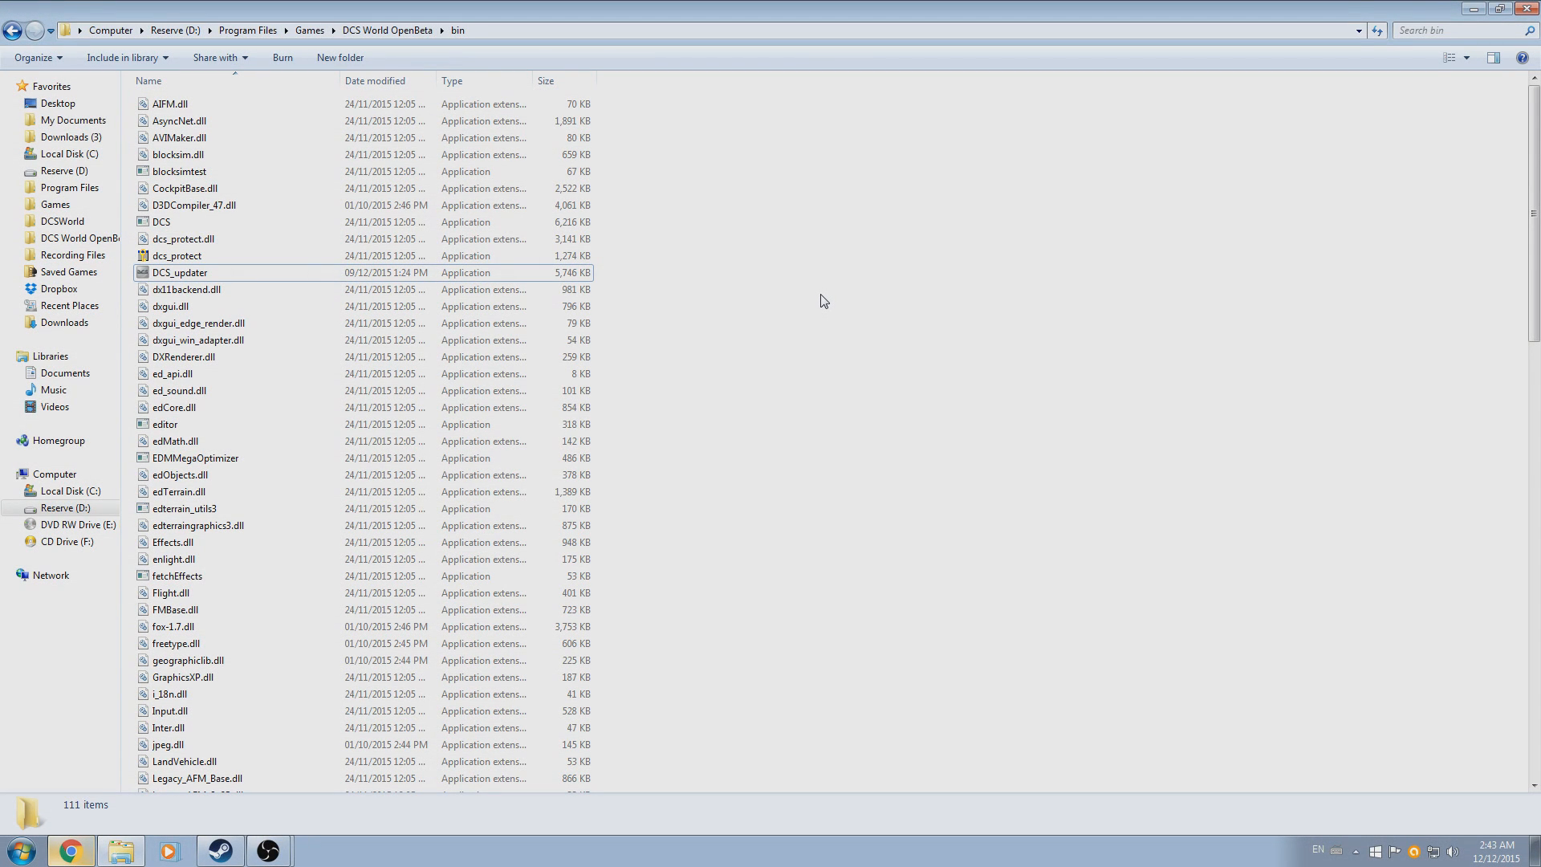
mouse_move(615, 281)
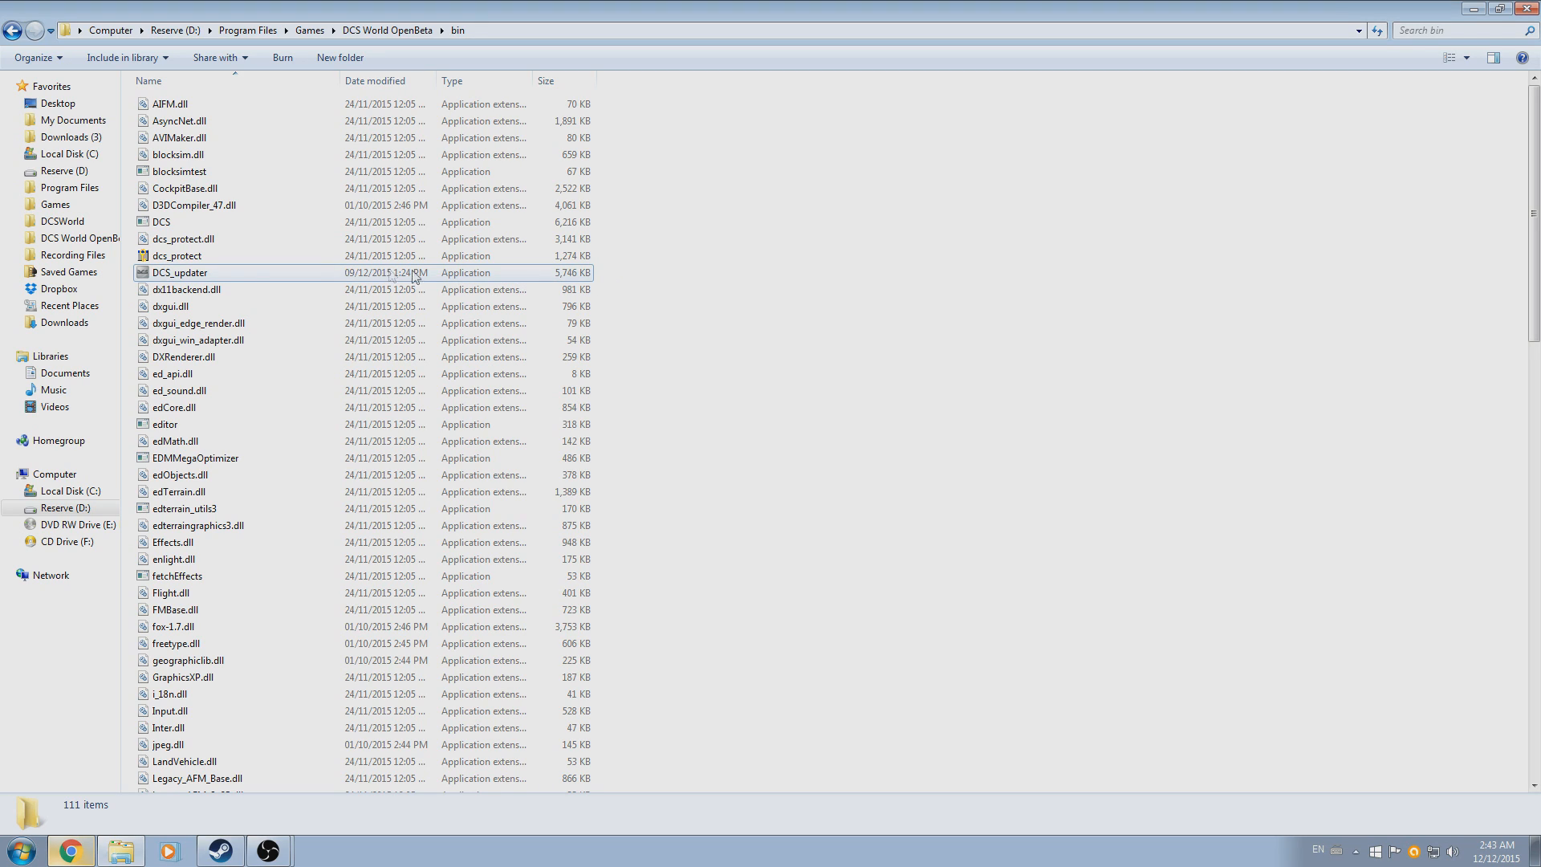
Go up from bin to the DCS World OpenBeta folder via the address-bar breadcrumb
left_click(178, 272)
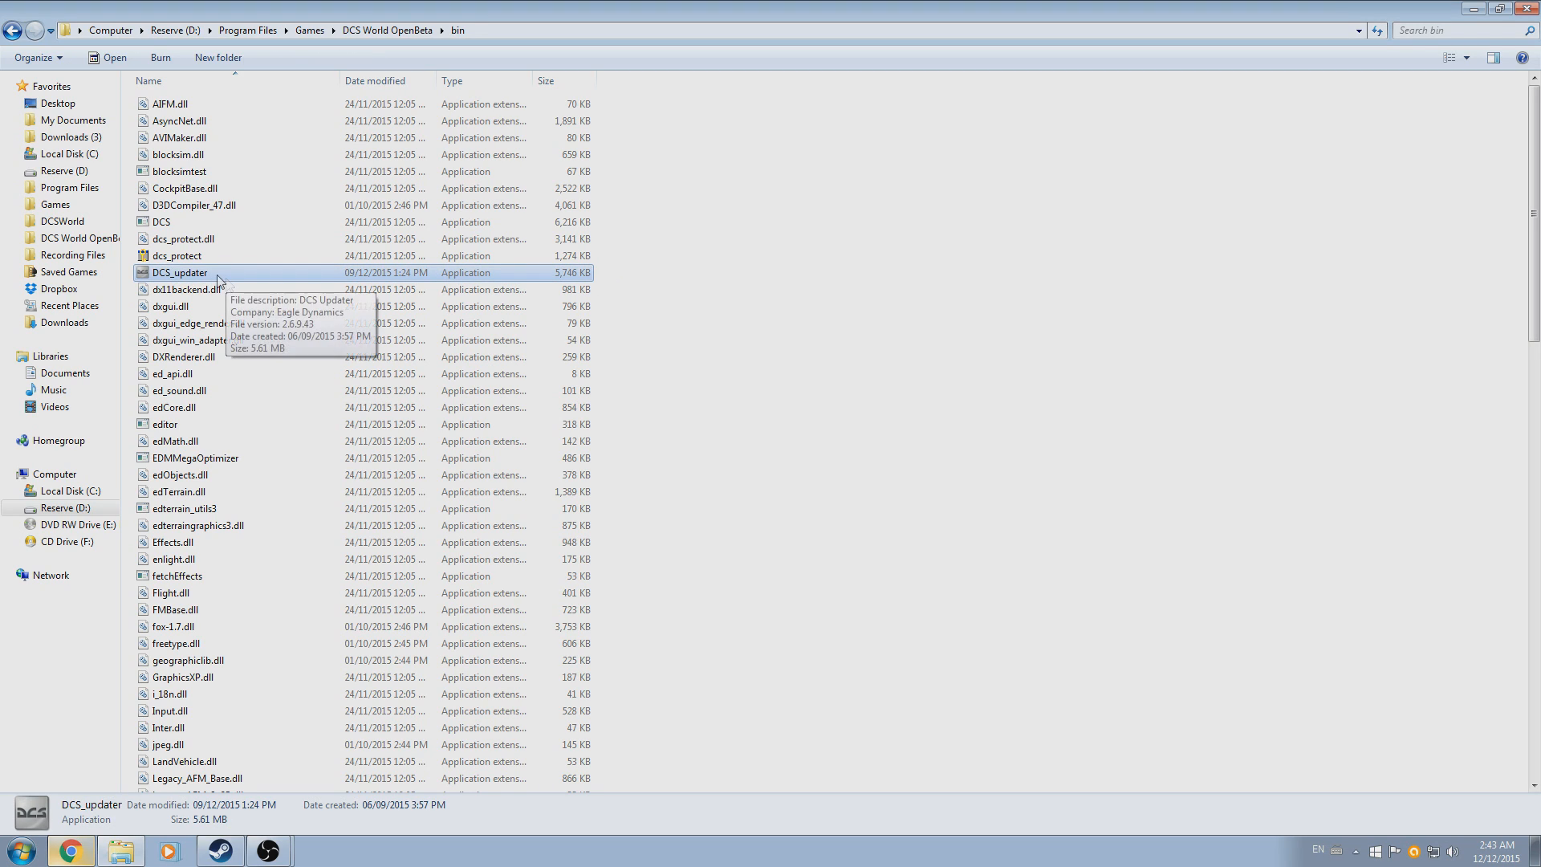
left_click(386, 29)
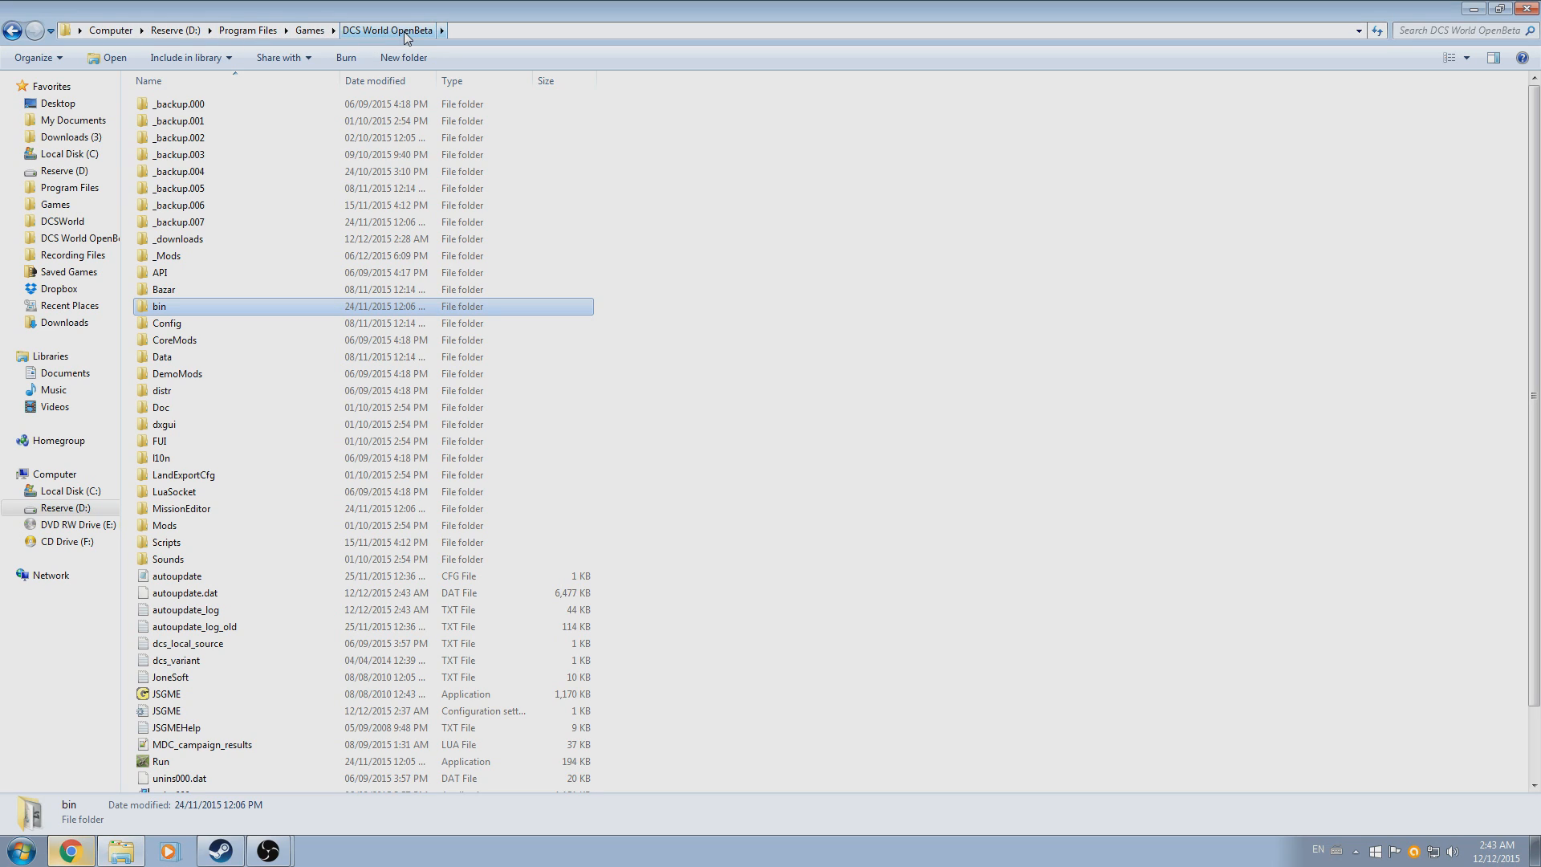
mouse_move(183, 308)
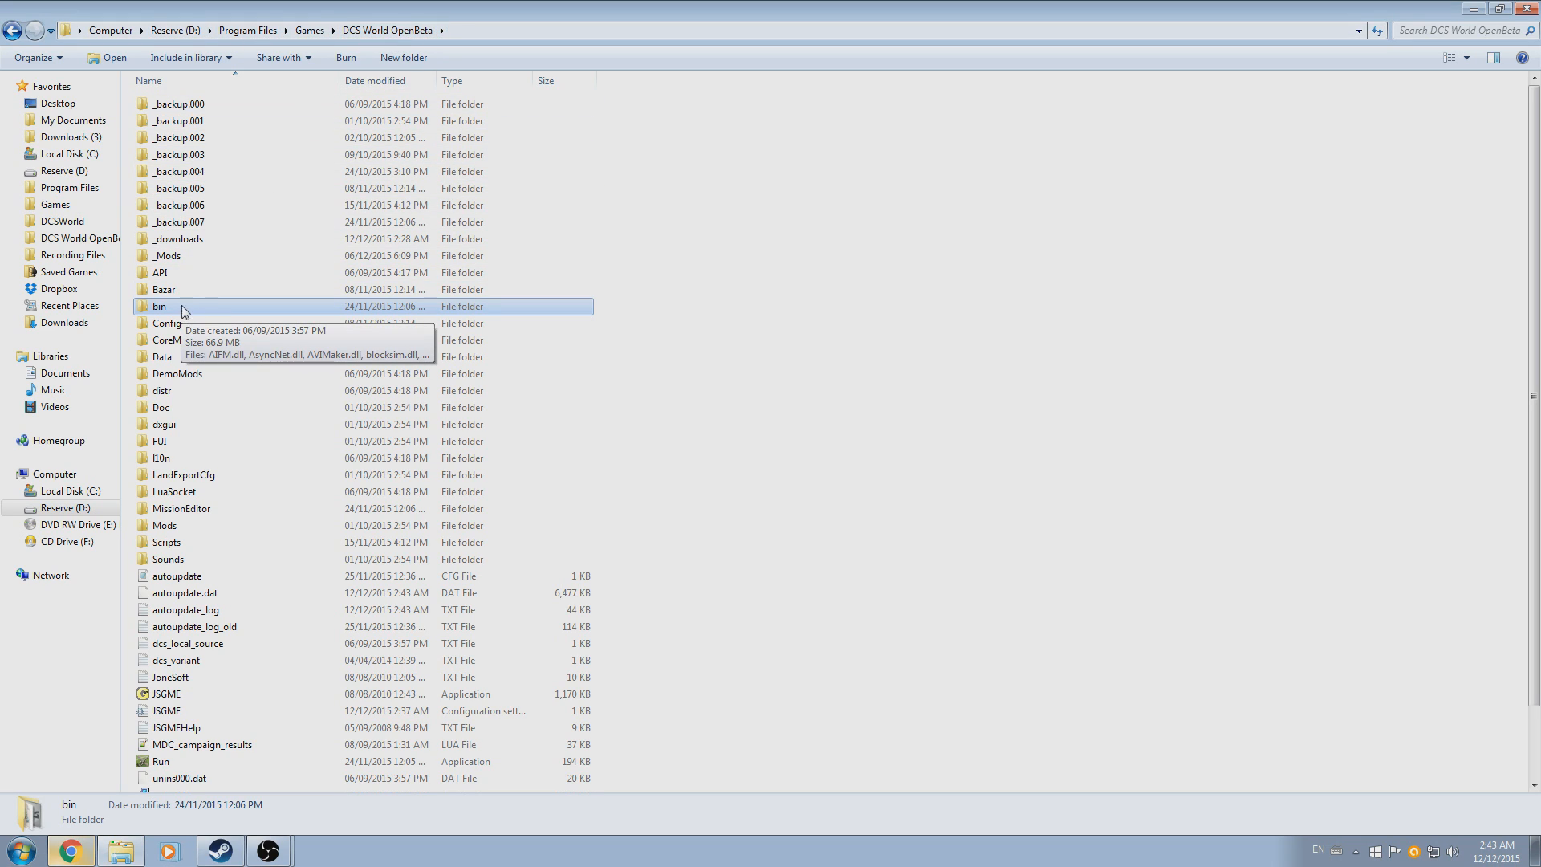
mouse_move(206, 311)
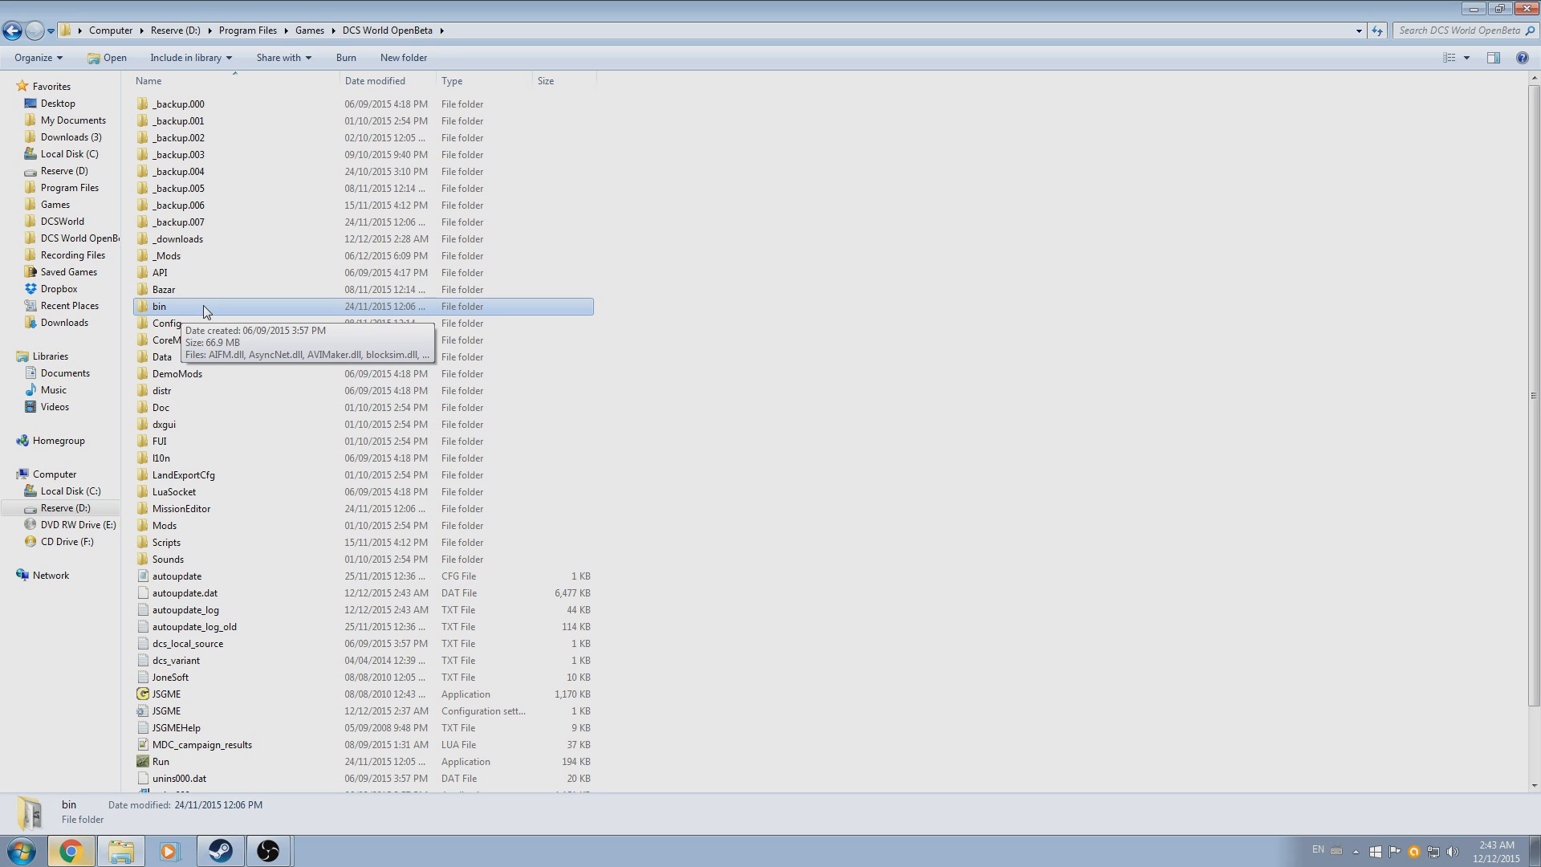
mouse_move(199, 311)
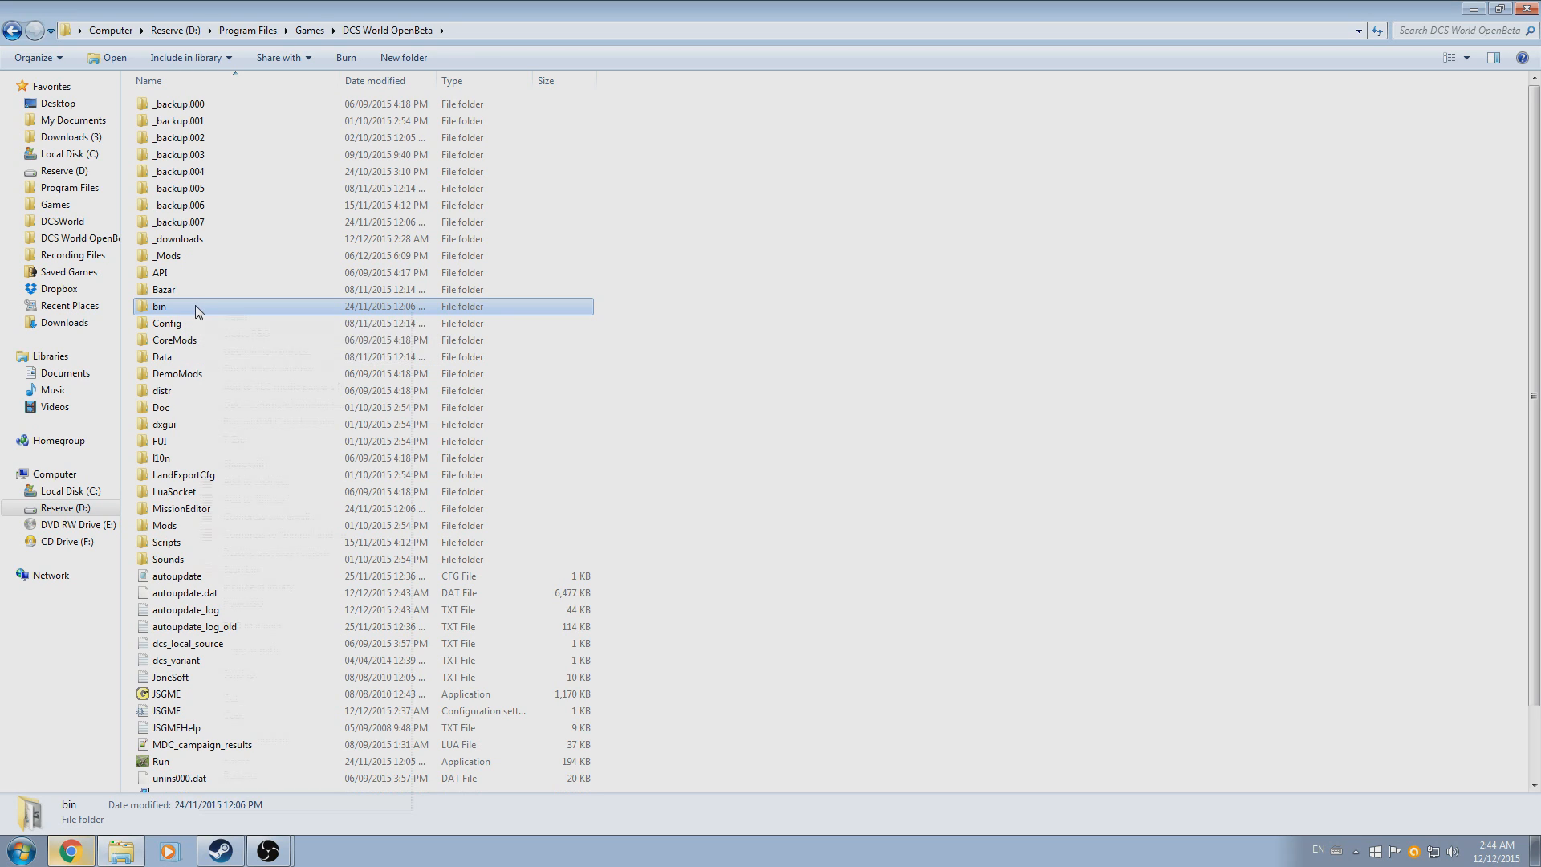
Start a command window inside the bin folder using 'Open command window here'
right_click(187, 307)
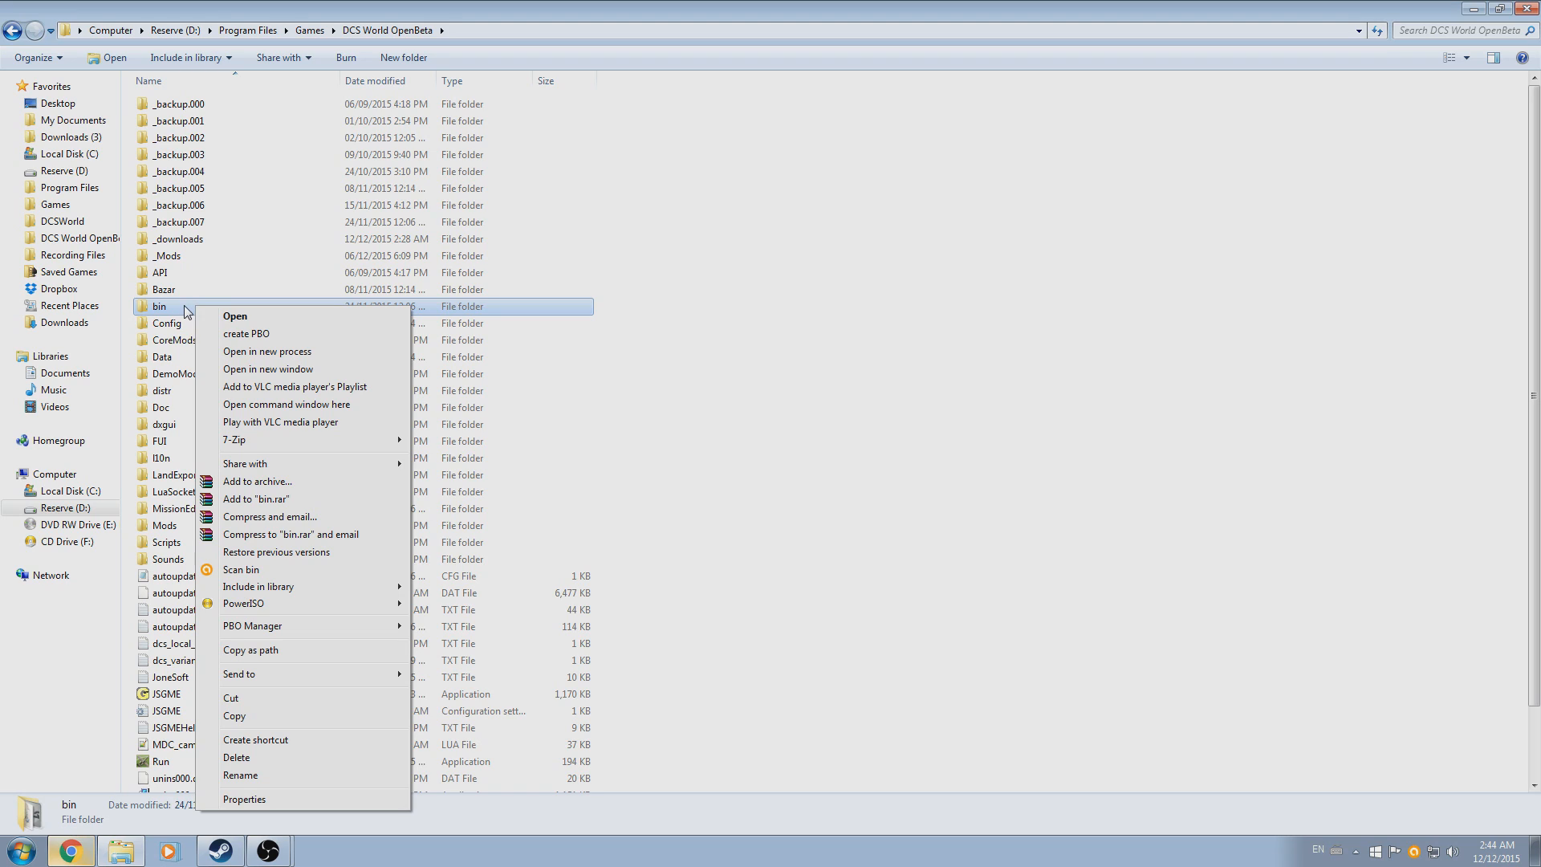
mouse_move(197, 413)
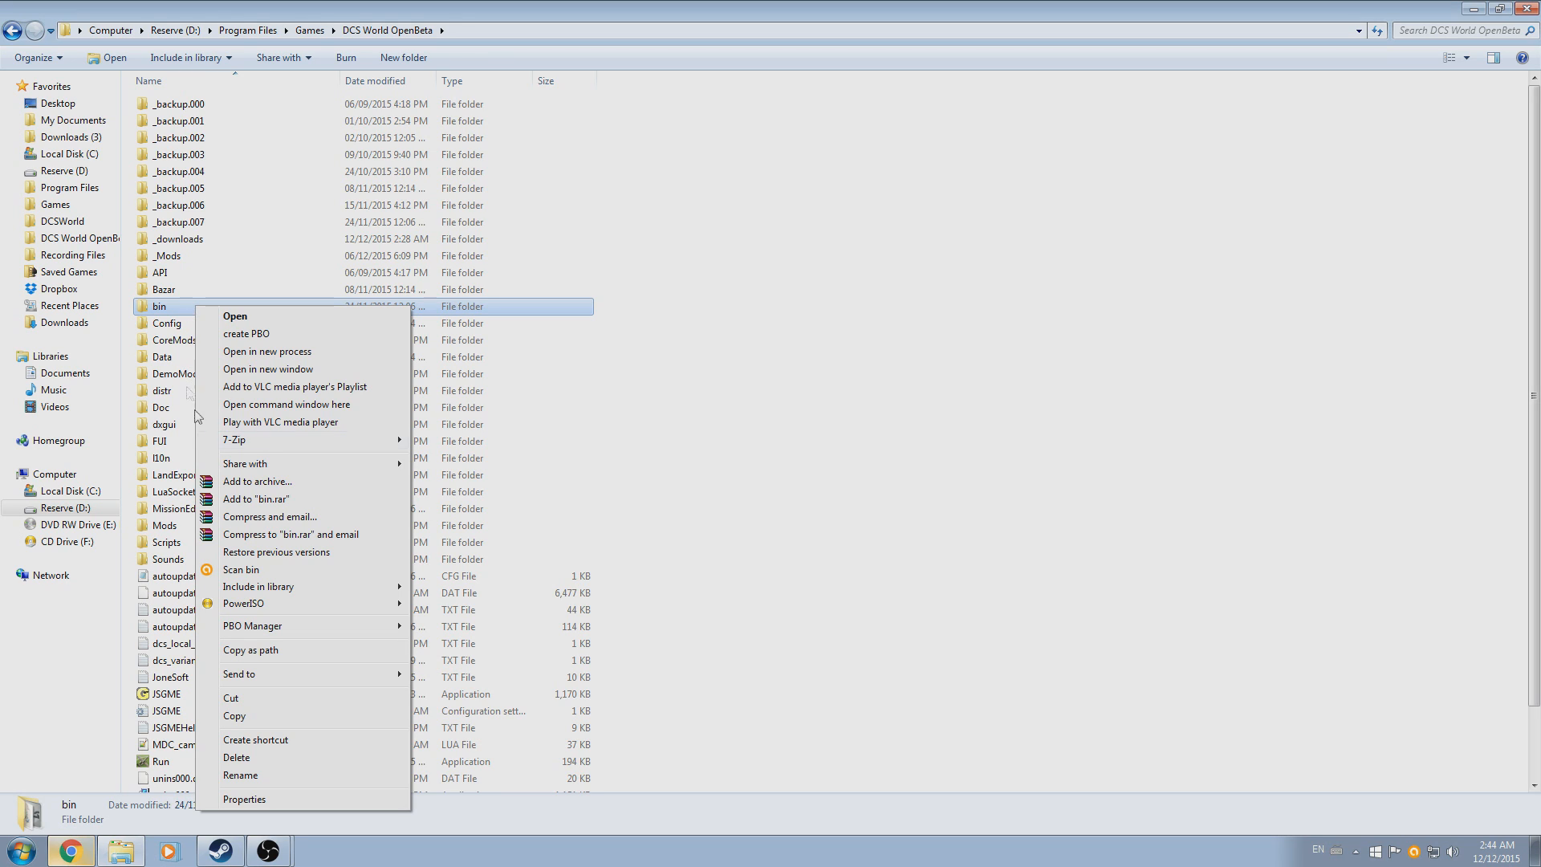
left_click(287, 404)
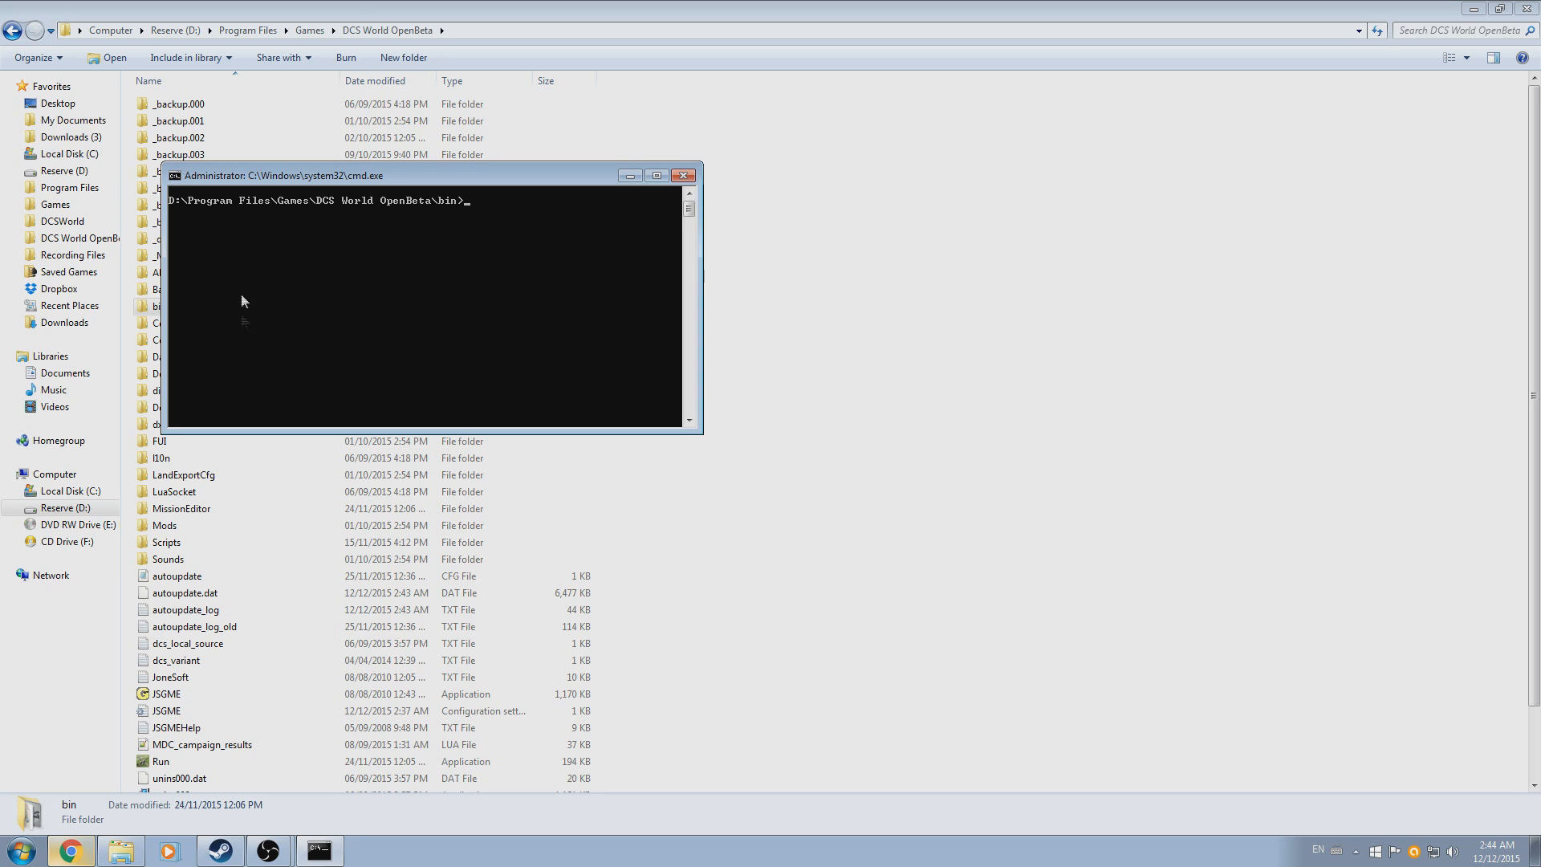
mouse_move(316, 347)
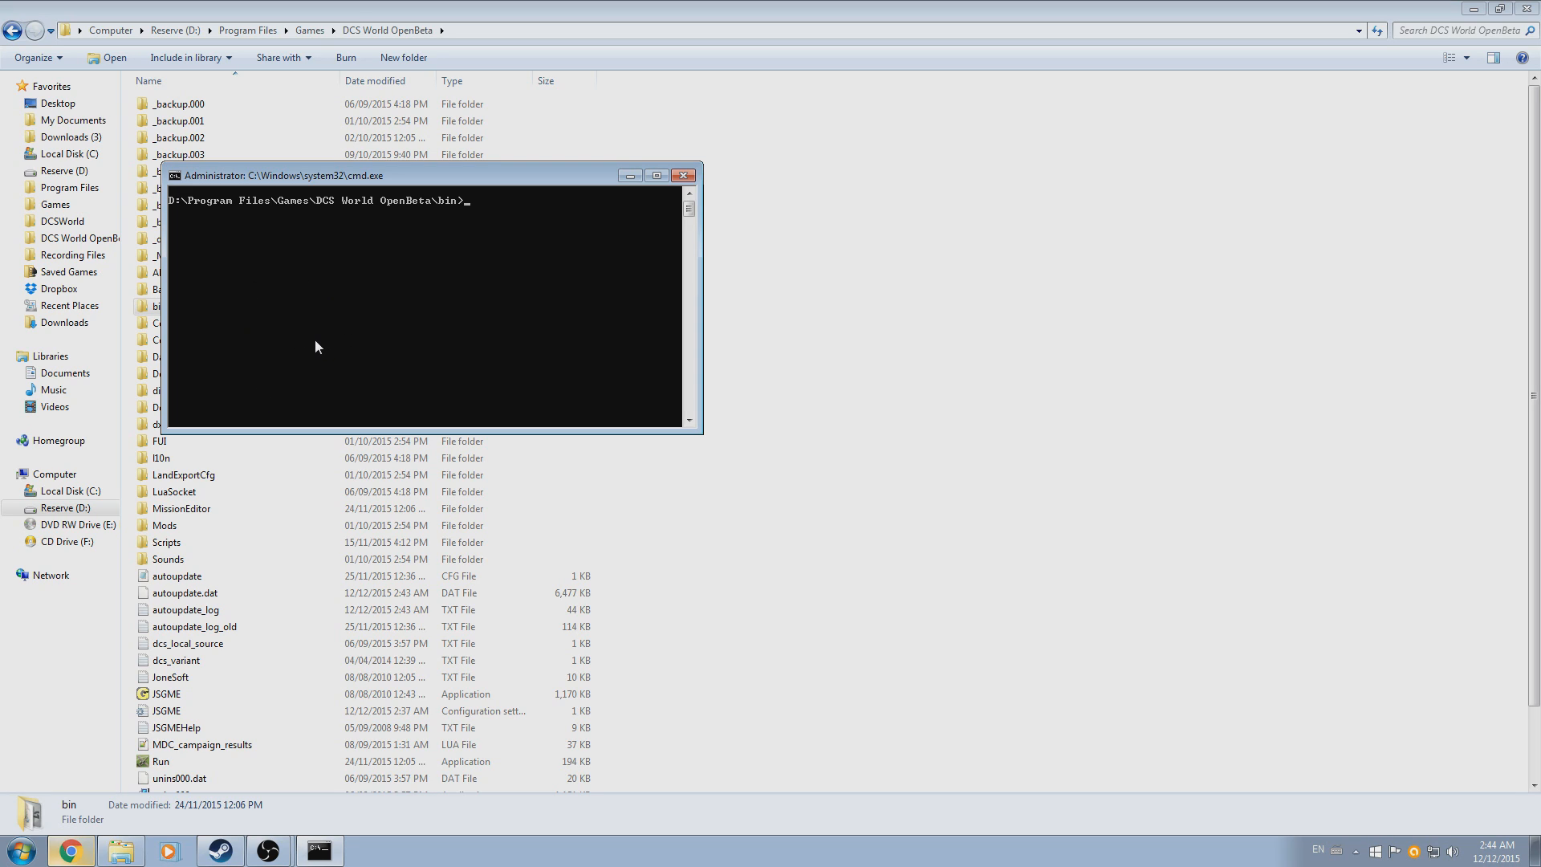
Run dcs_updater.exe update at the bin prompt
type("dcs")
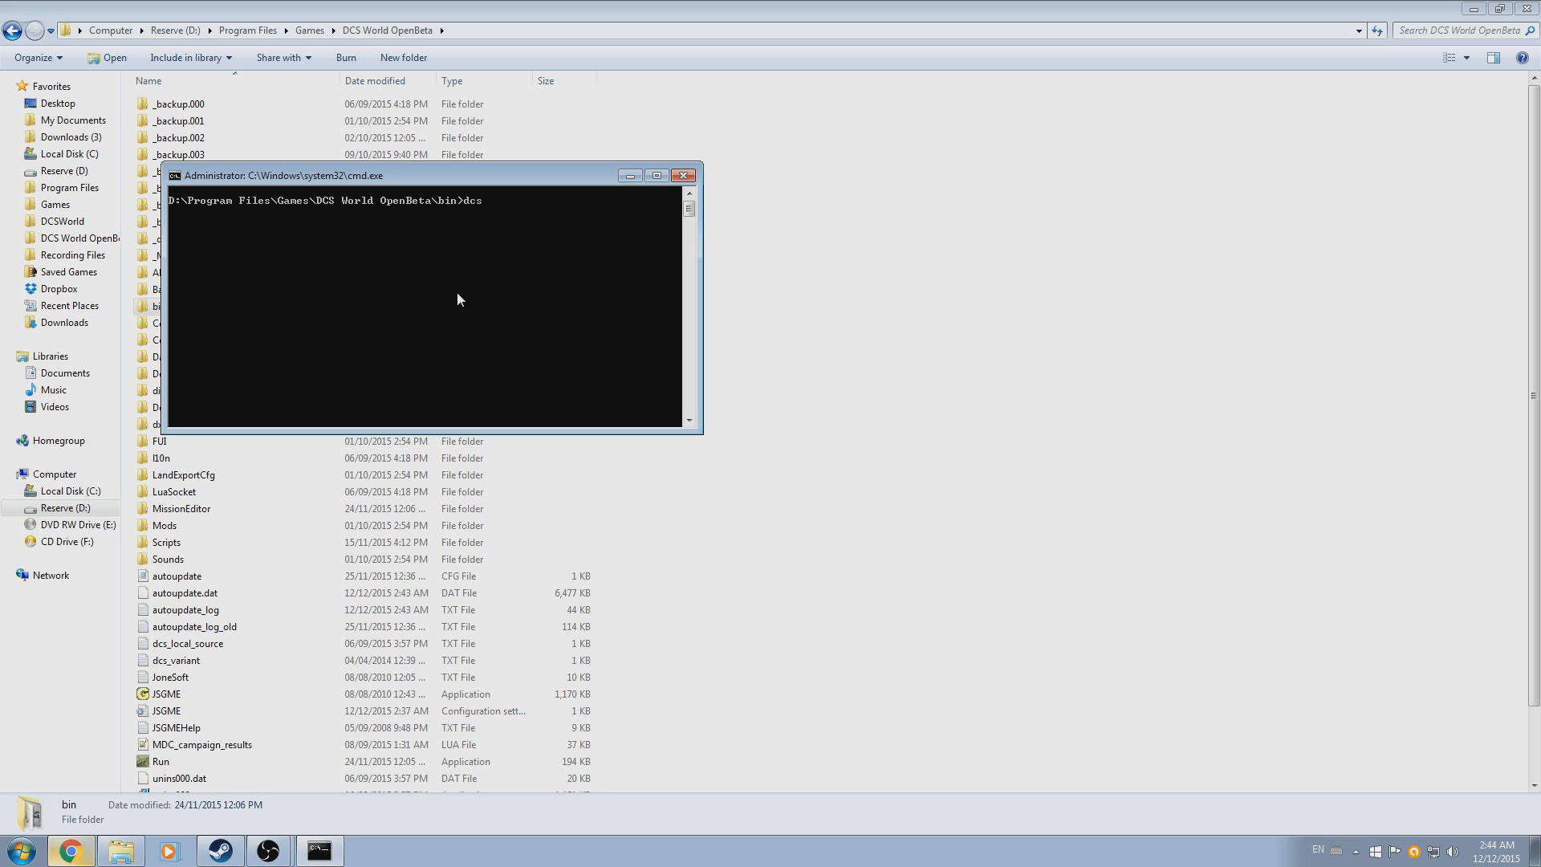
type("_updater")
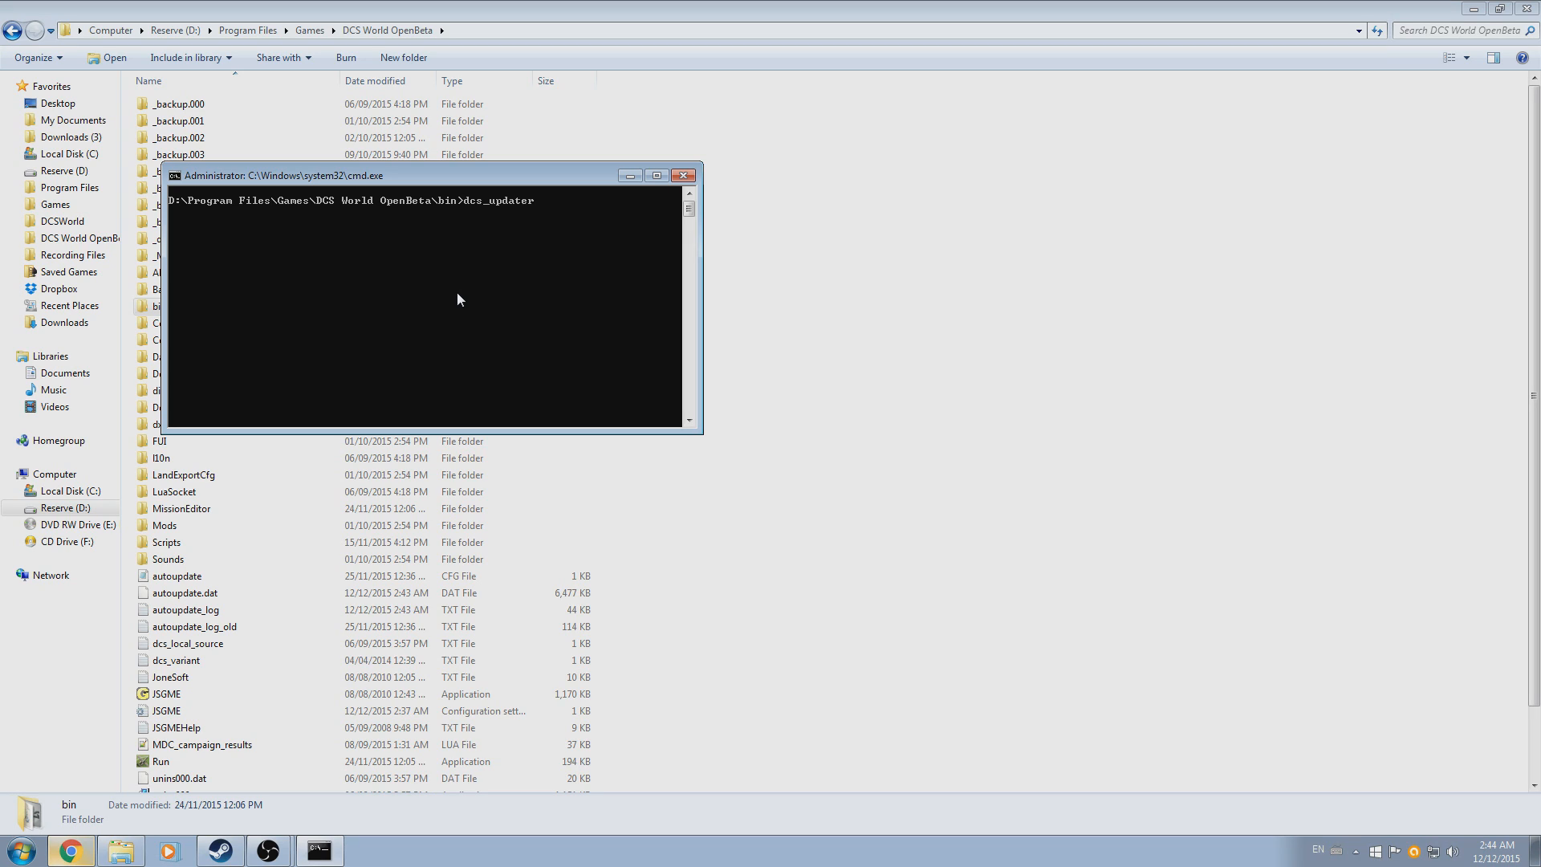
type(".exe")
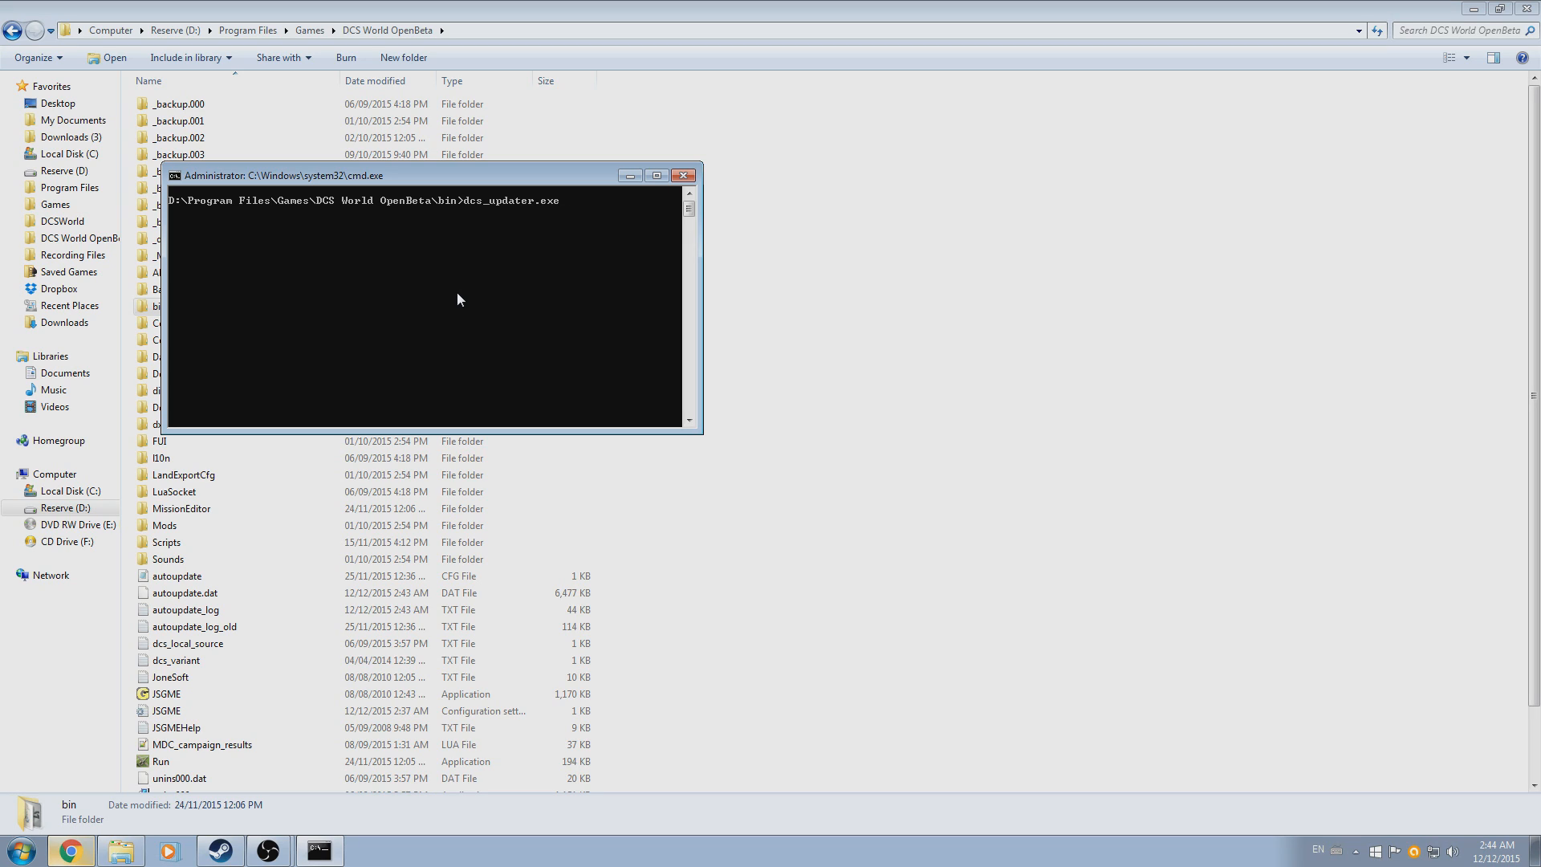
type("update")
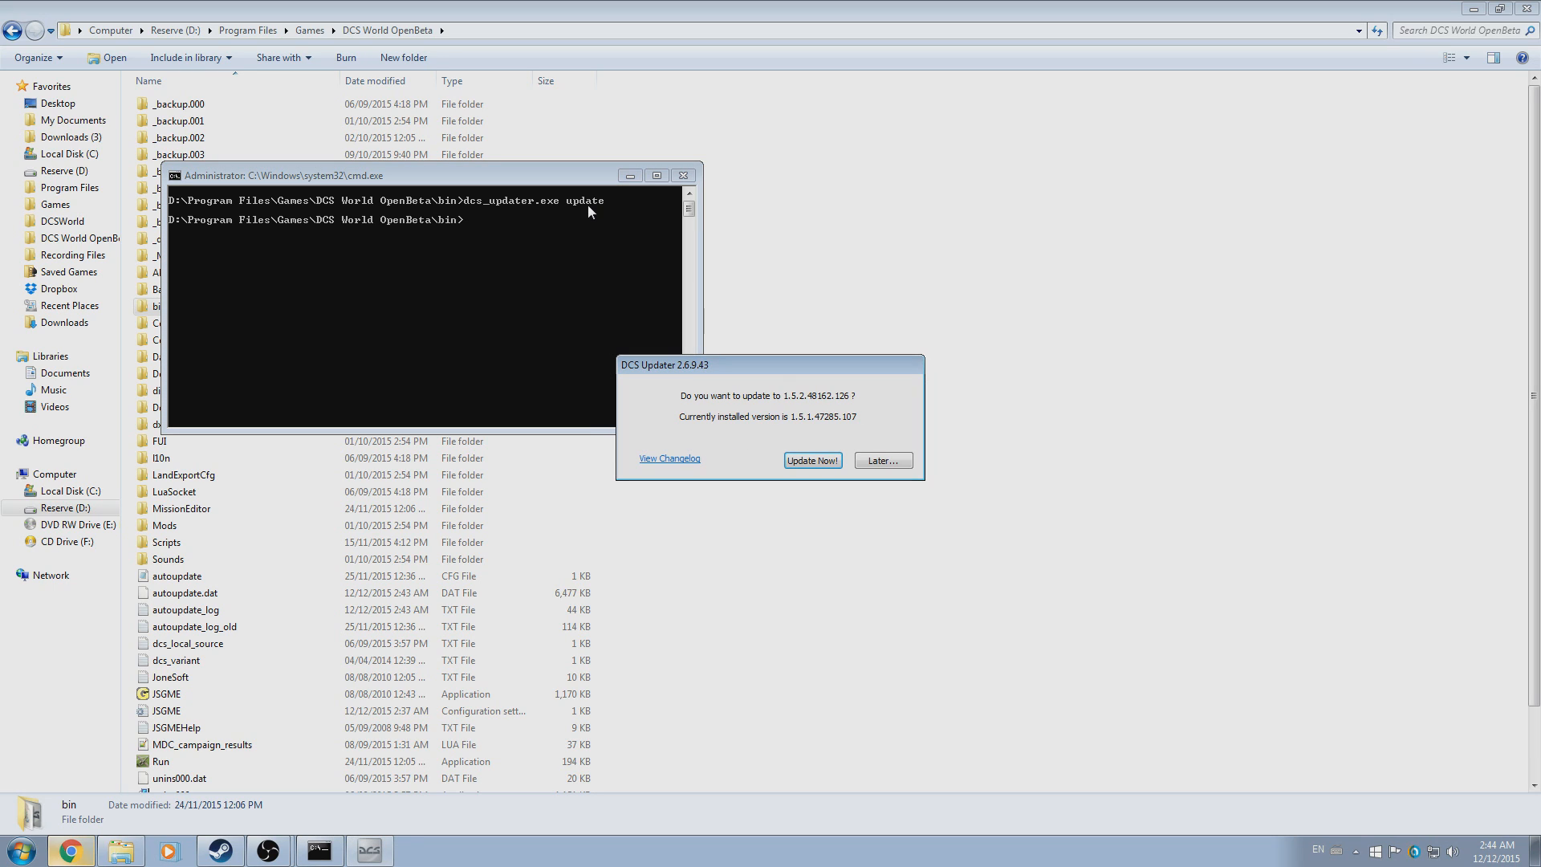
Accept 'Update Now!' to install 1.5.2.48162.126 over 1.5.1.47285.107
left_click(812, 460)
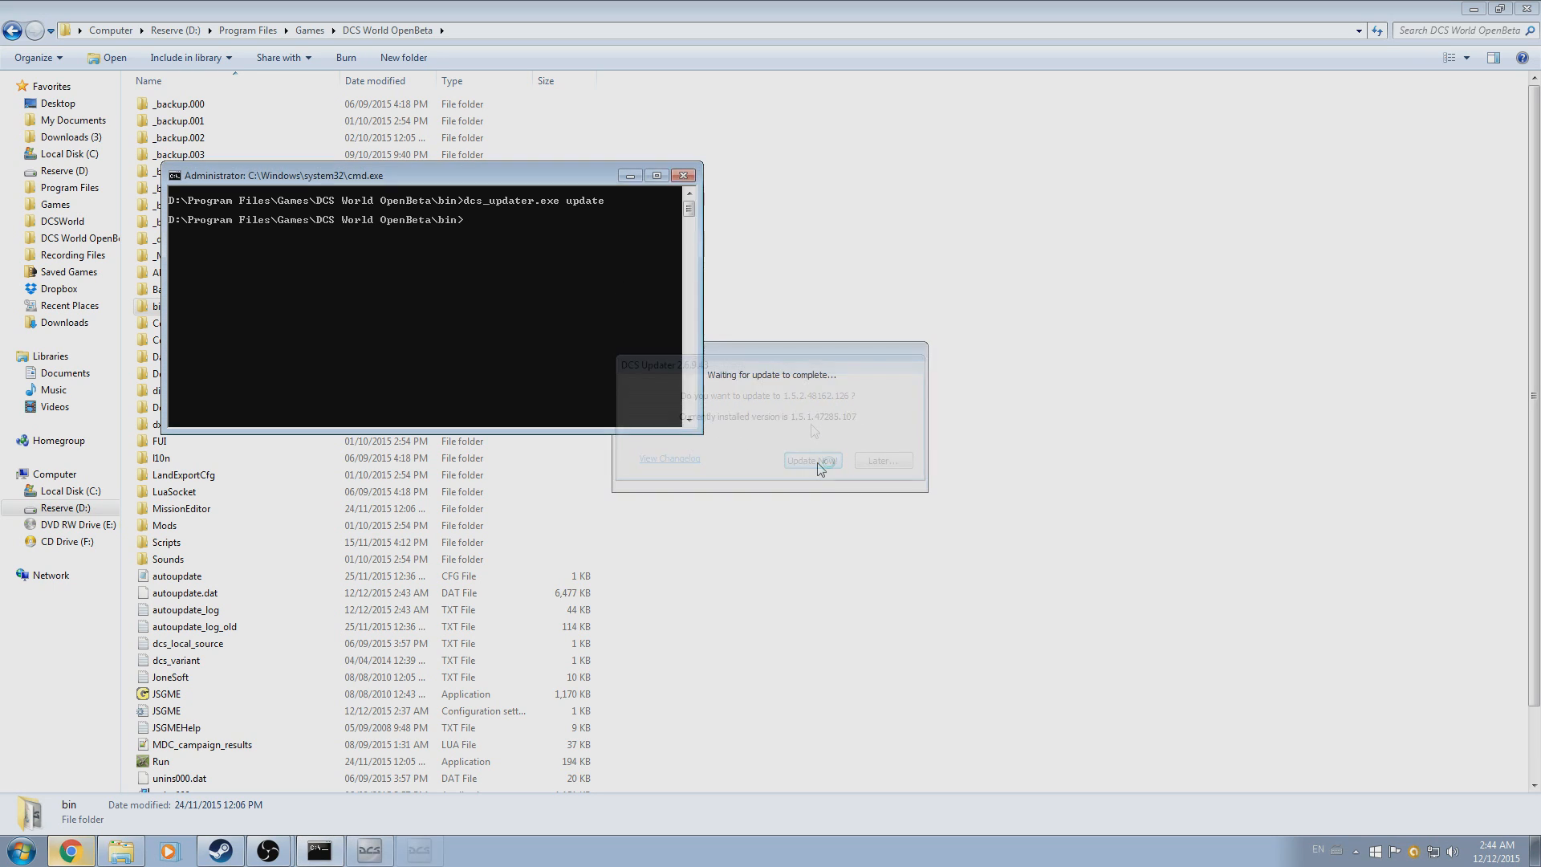
left_click(812, 460)
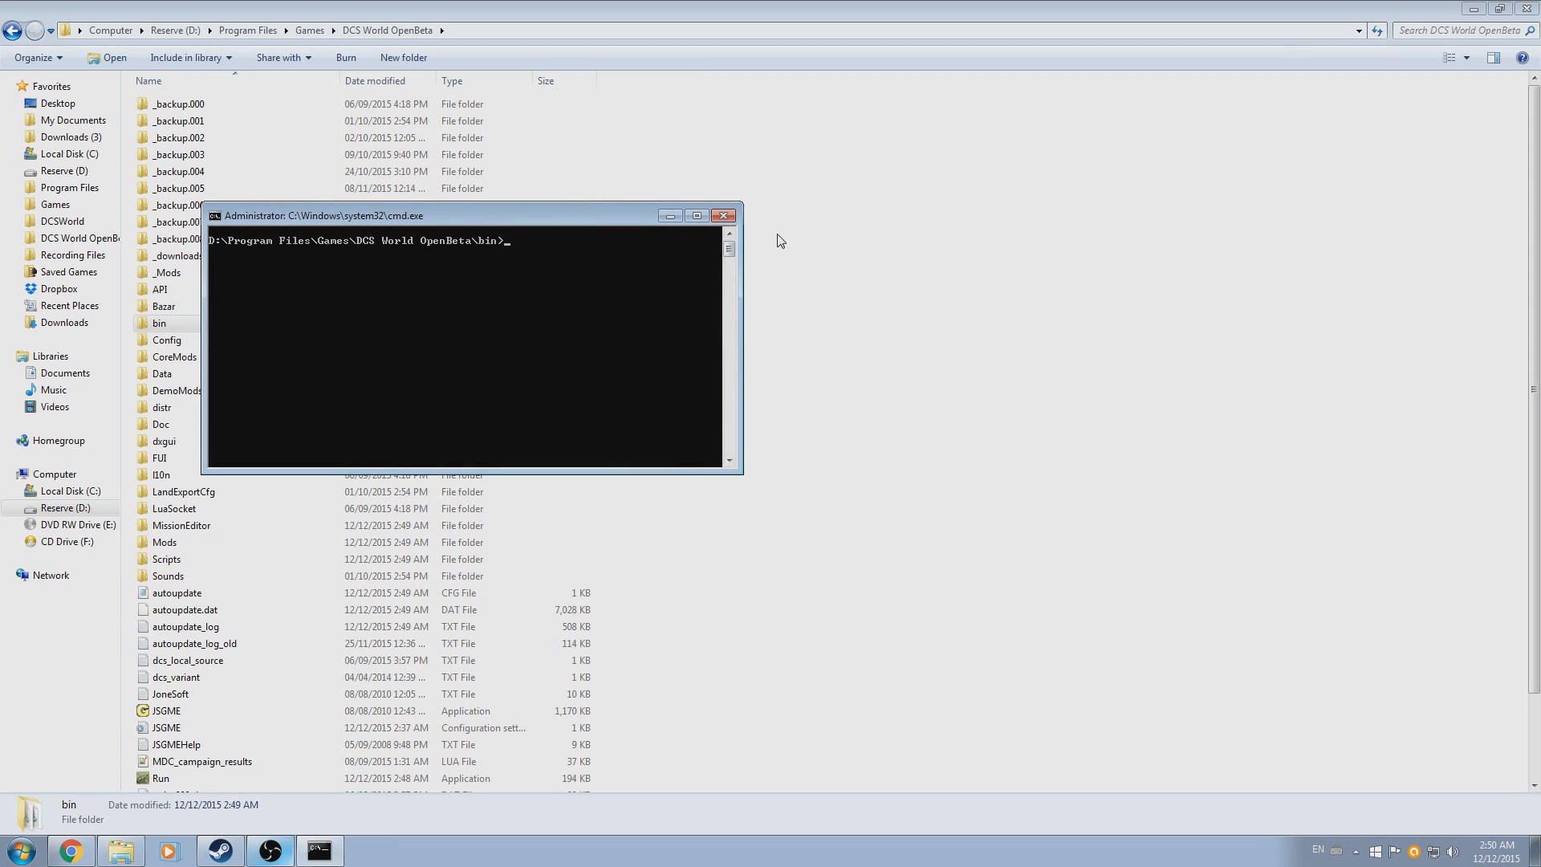
Enter dcs_updater.exe repair at the bin prompt
type("d:")
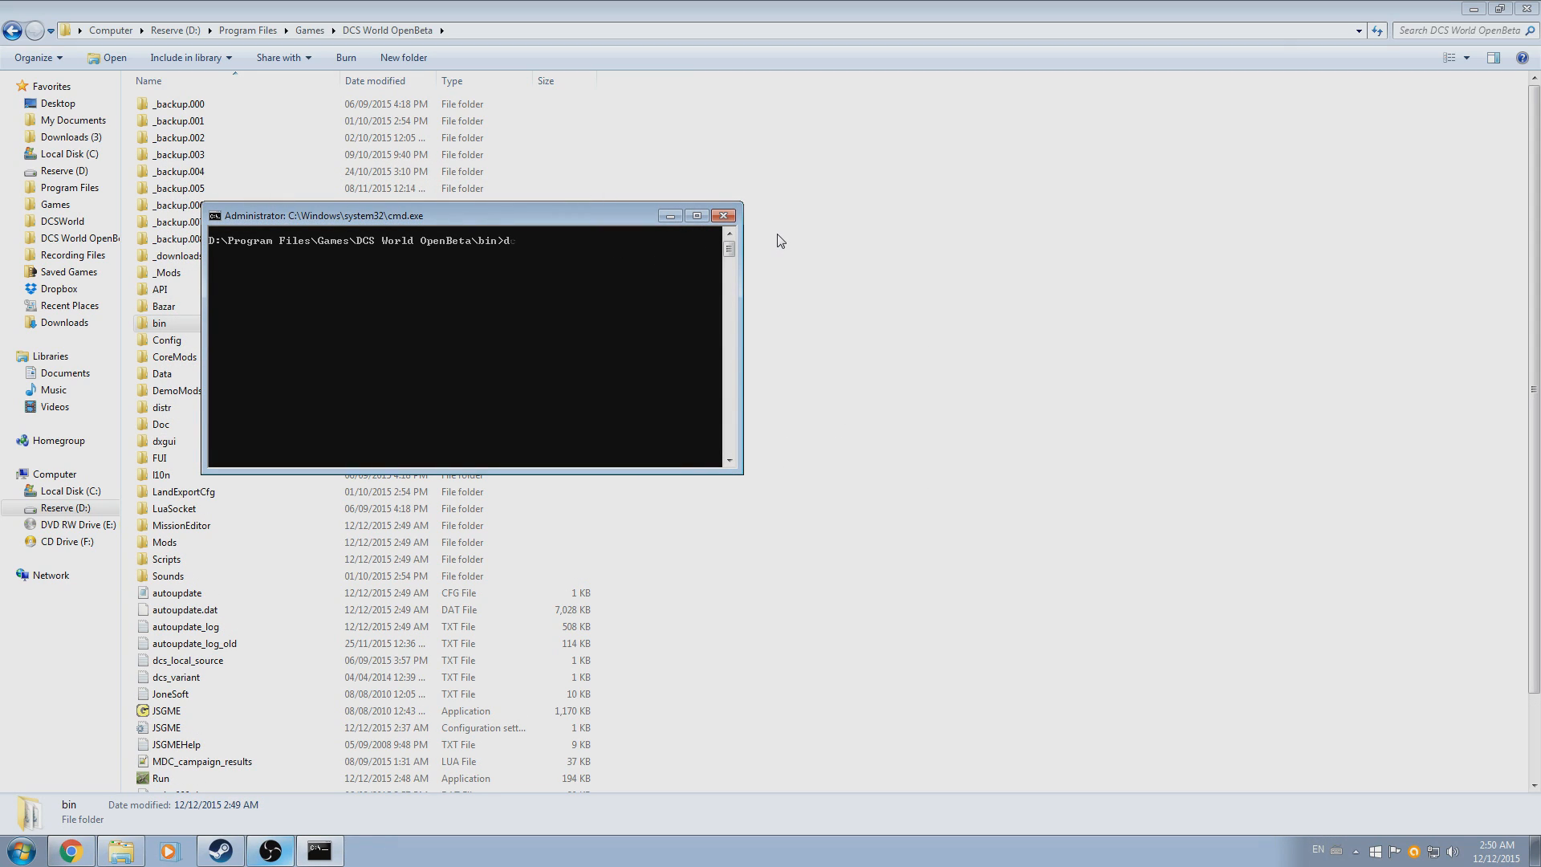
type("dcs")
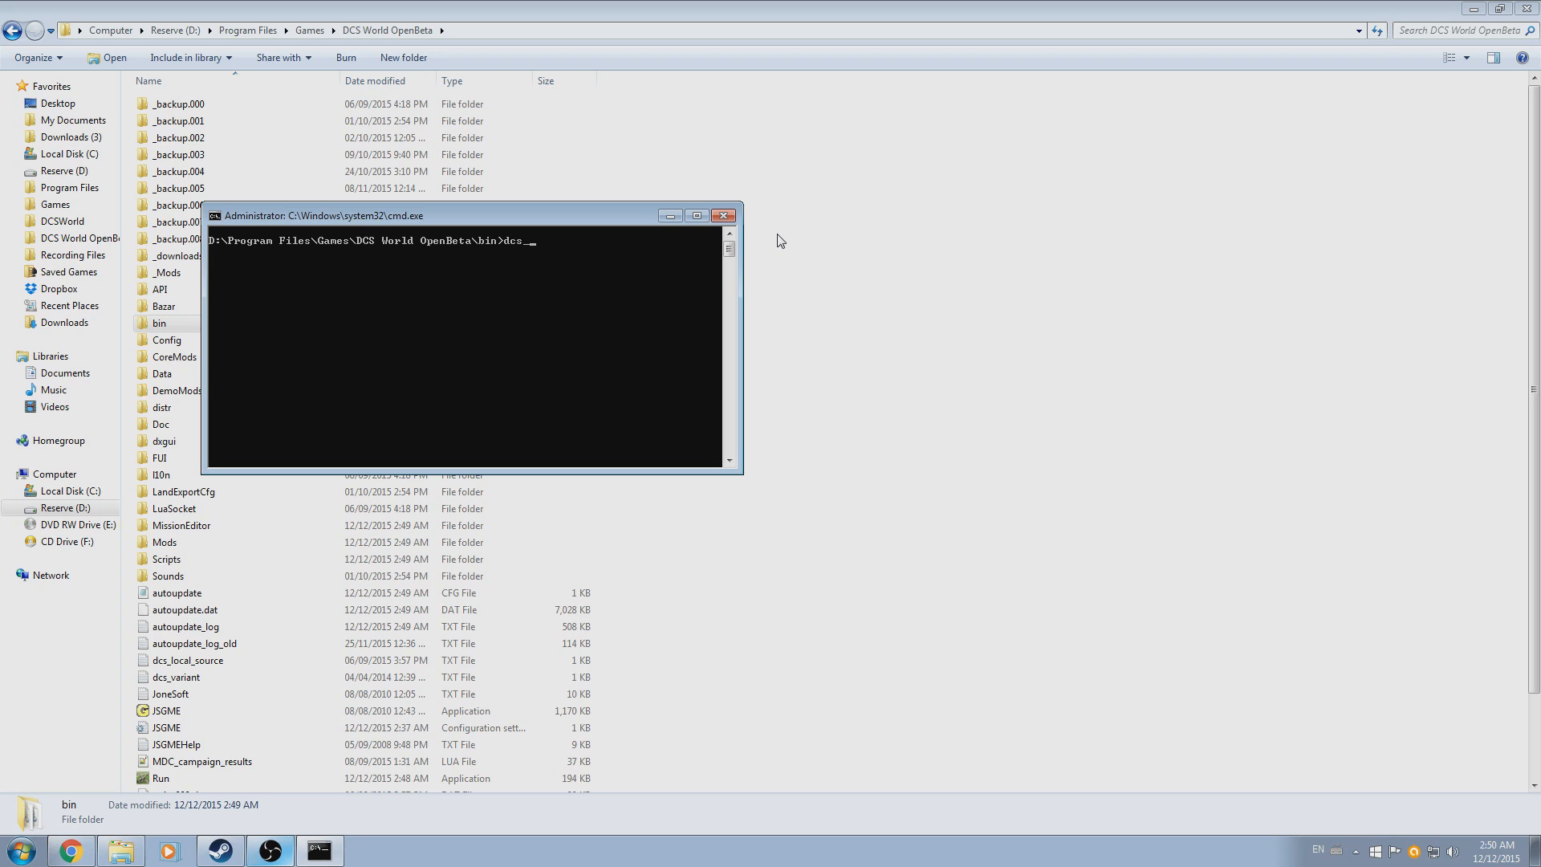
type("updat")
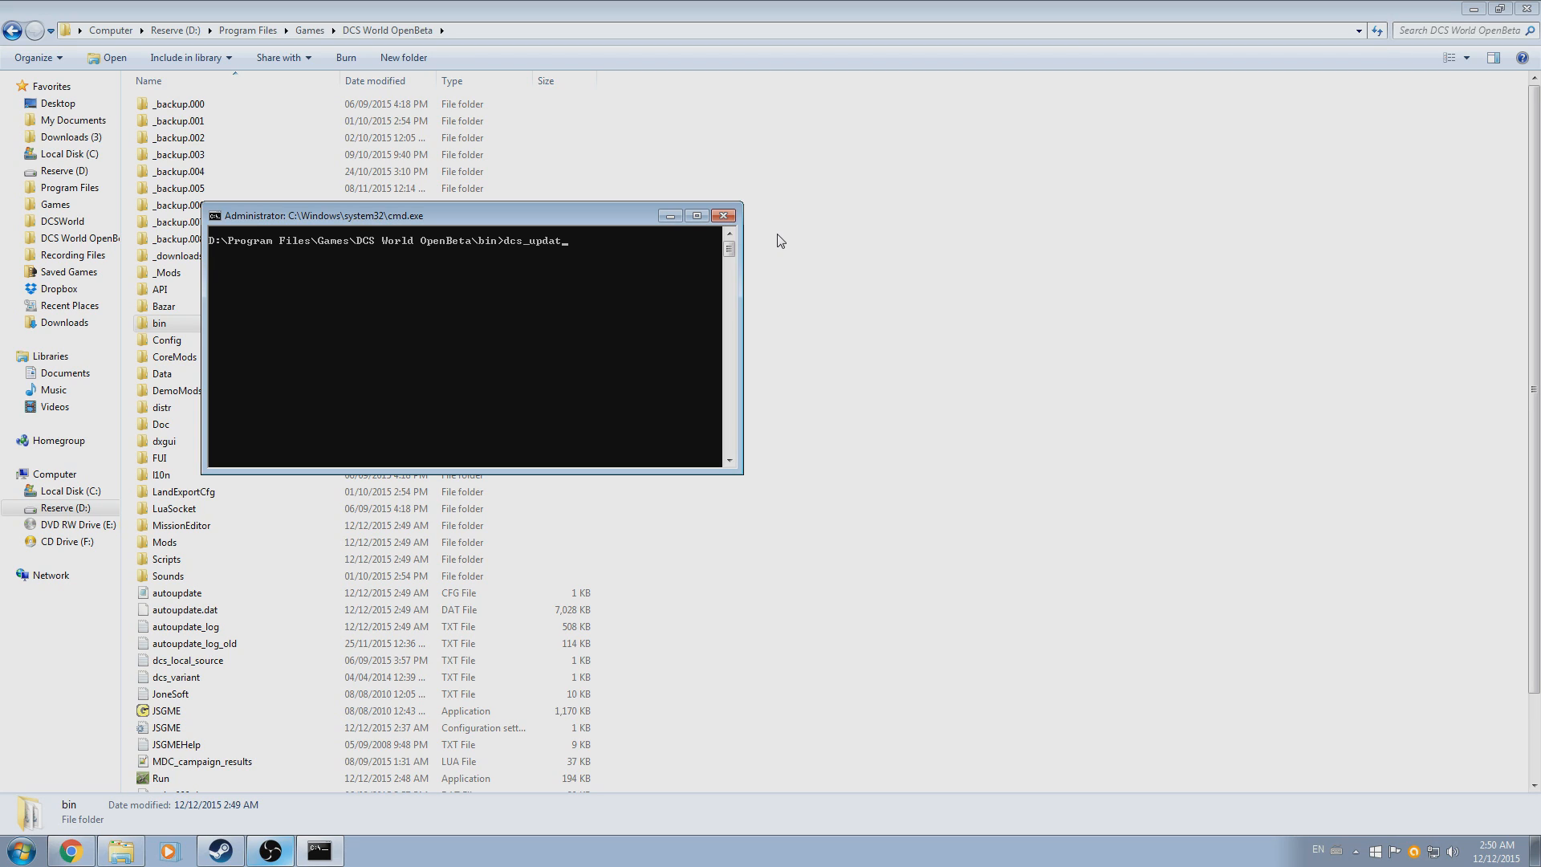
type("er.exe")
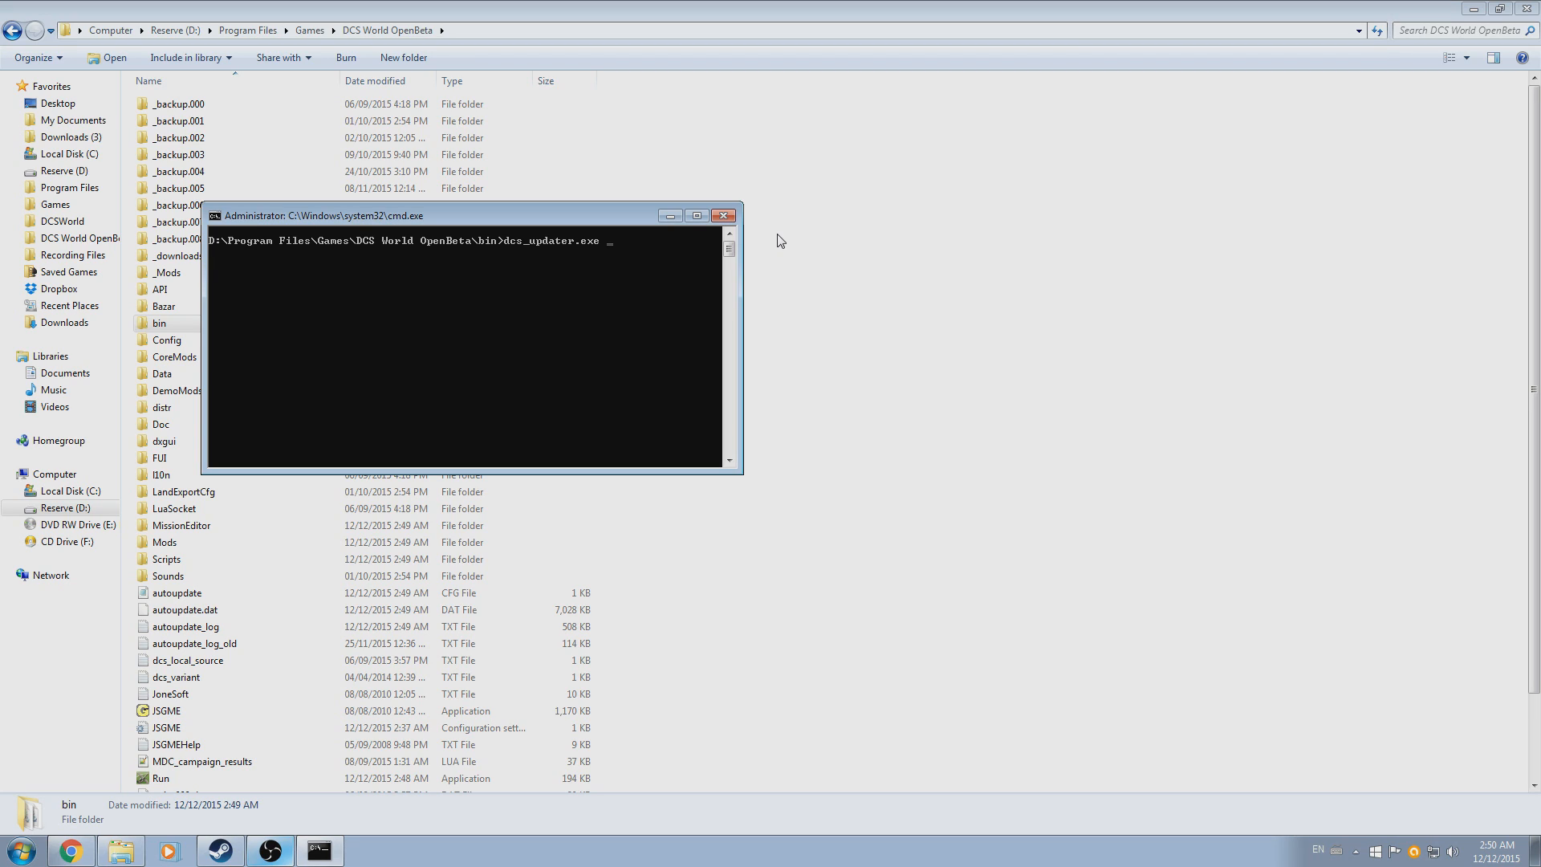
type("repair")
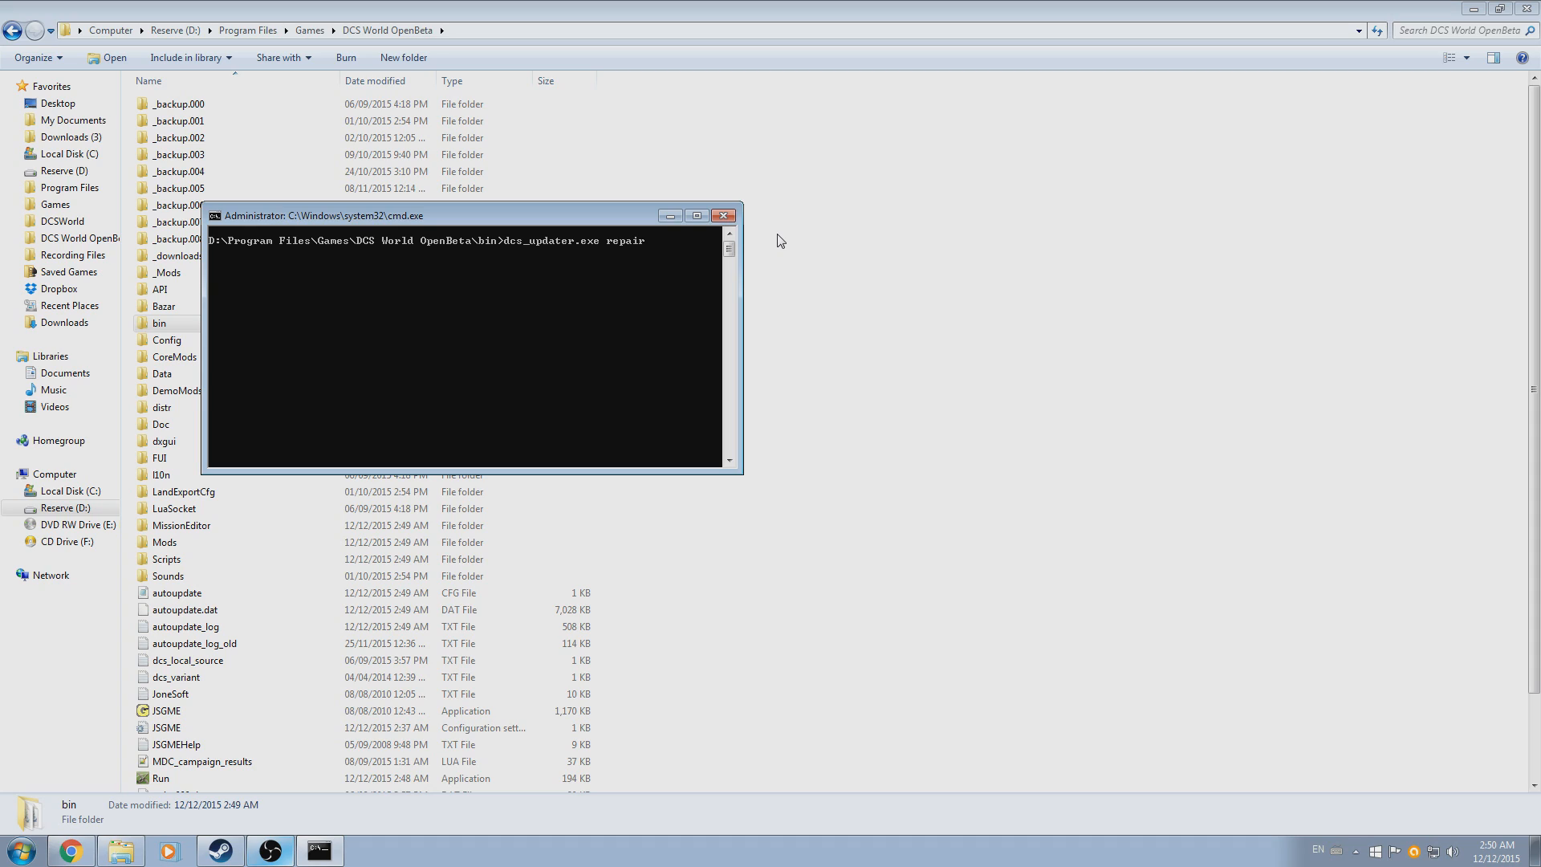
mouse_move(515, 250)
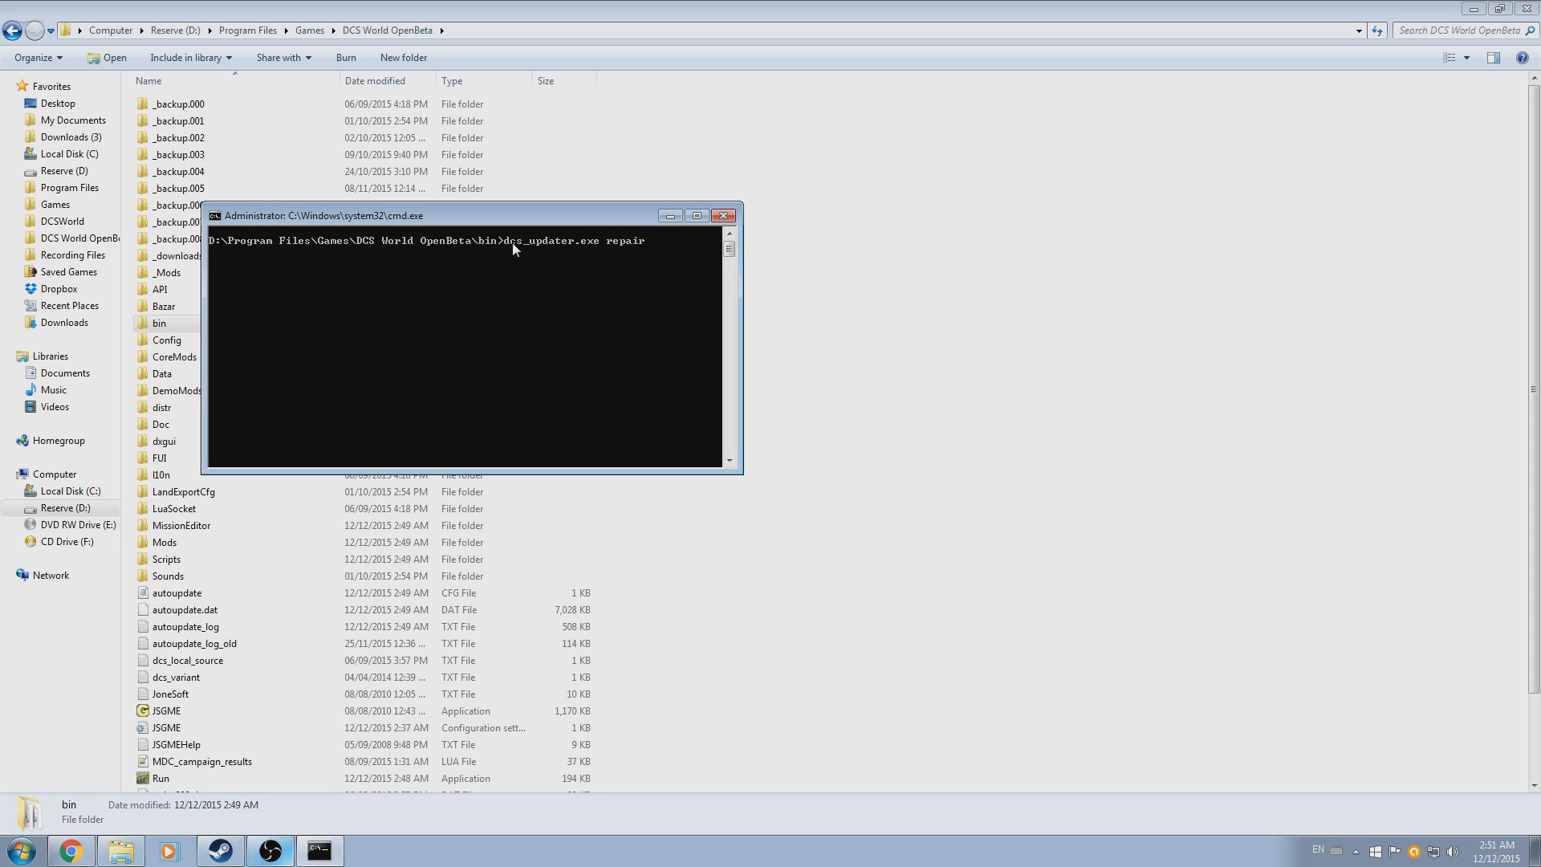
mouse_move(644, 243)
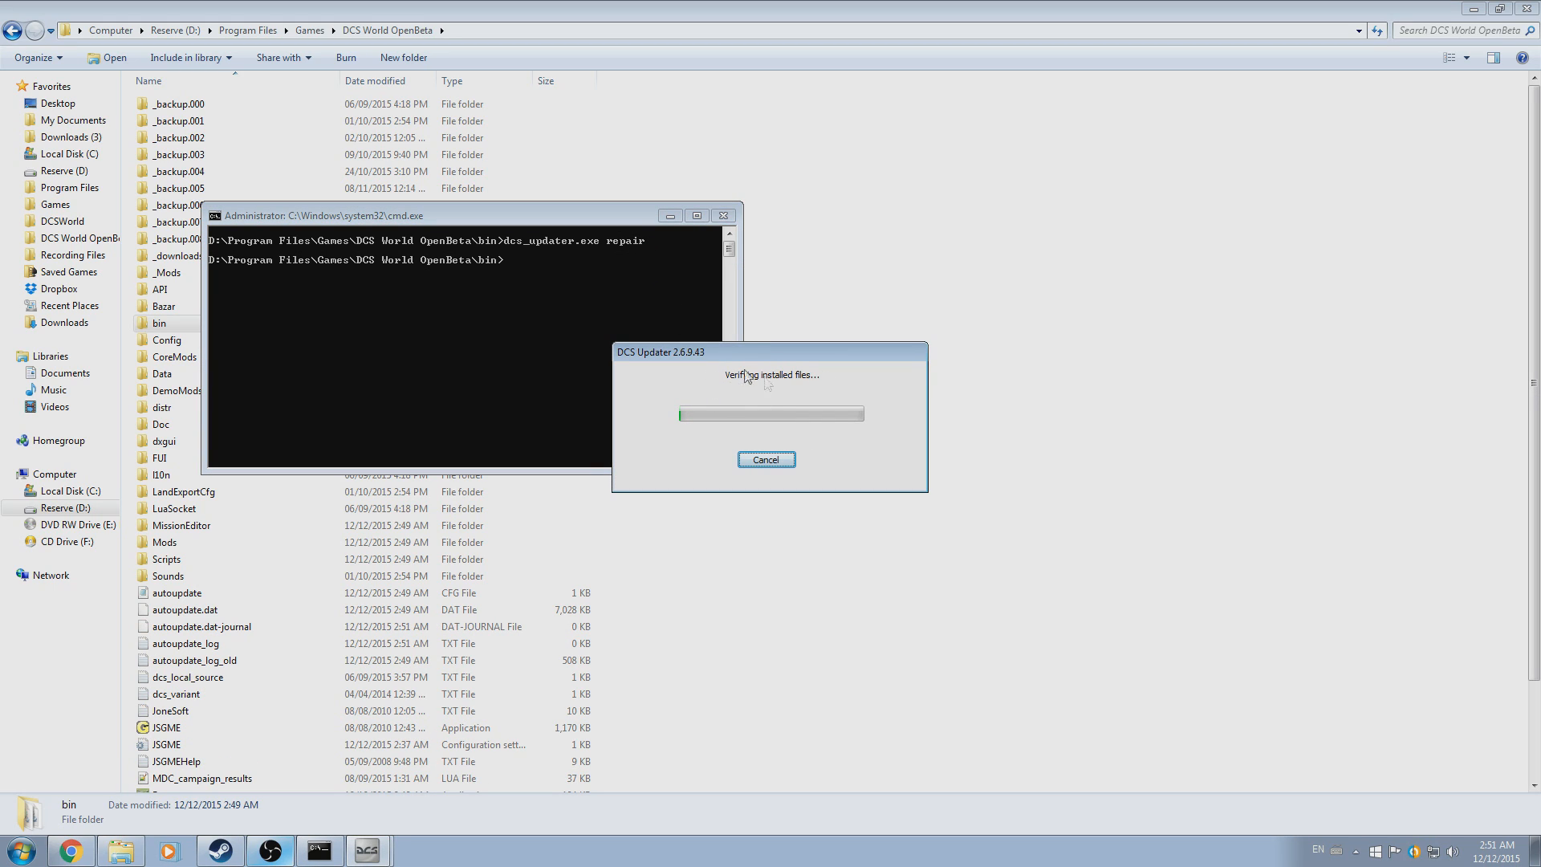
mouse_move(550, 352)
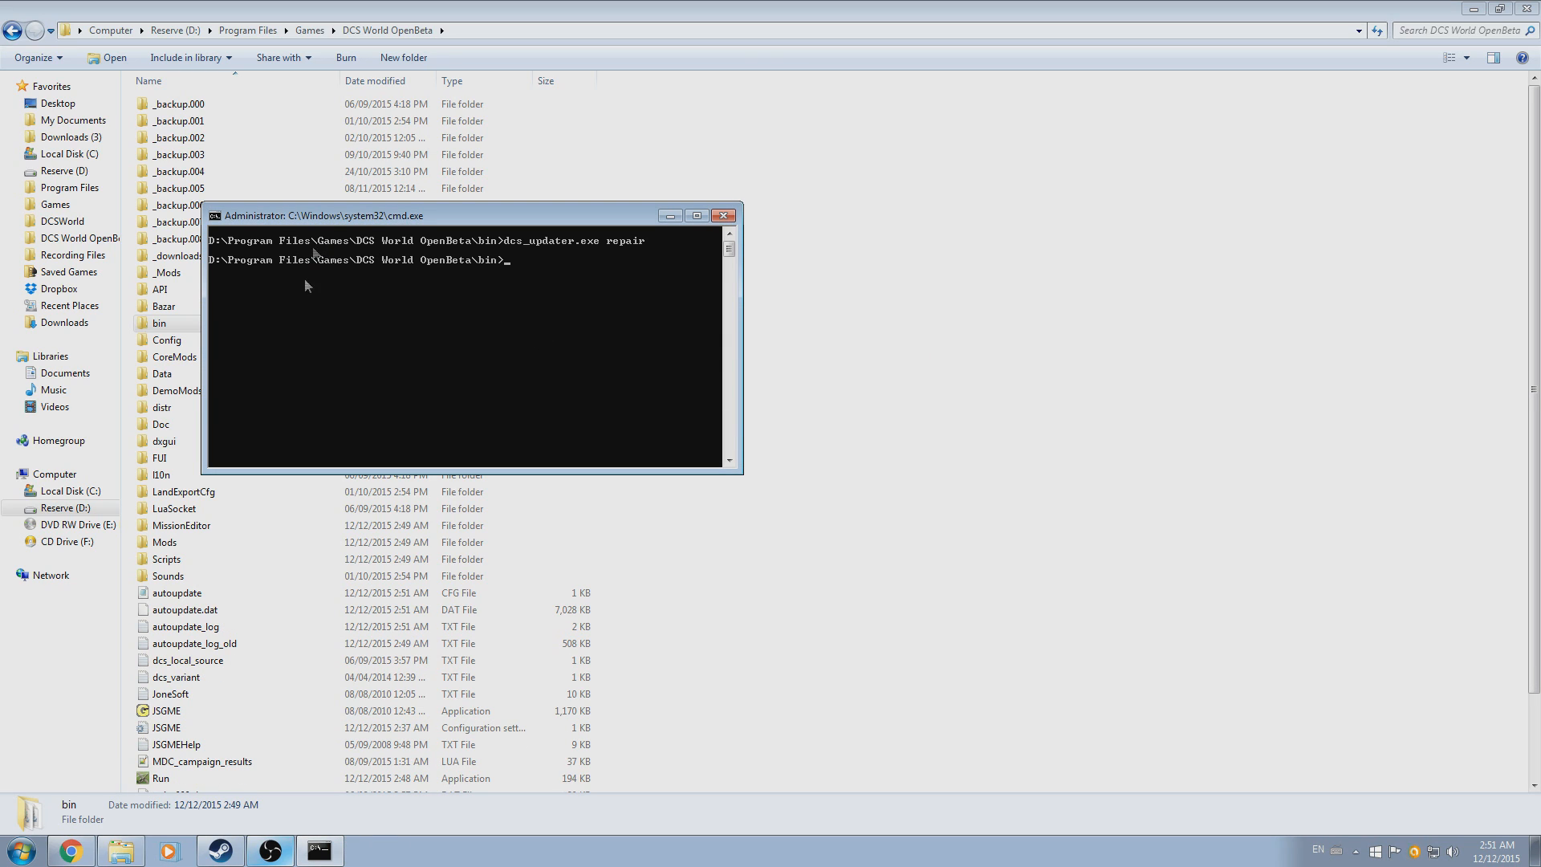
mouse_move(674, 287)
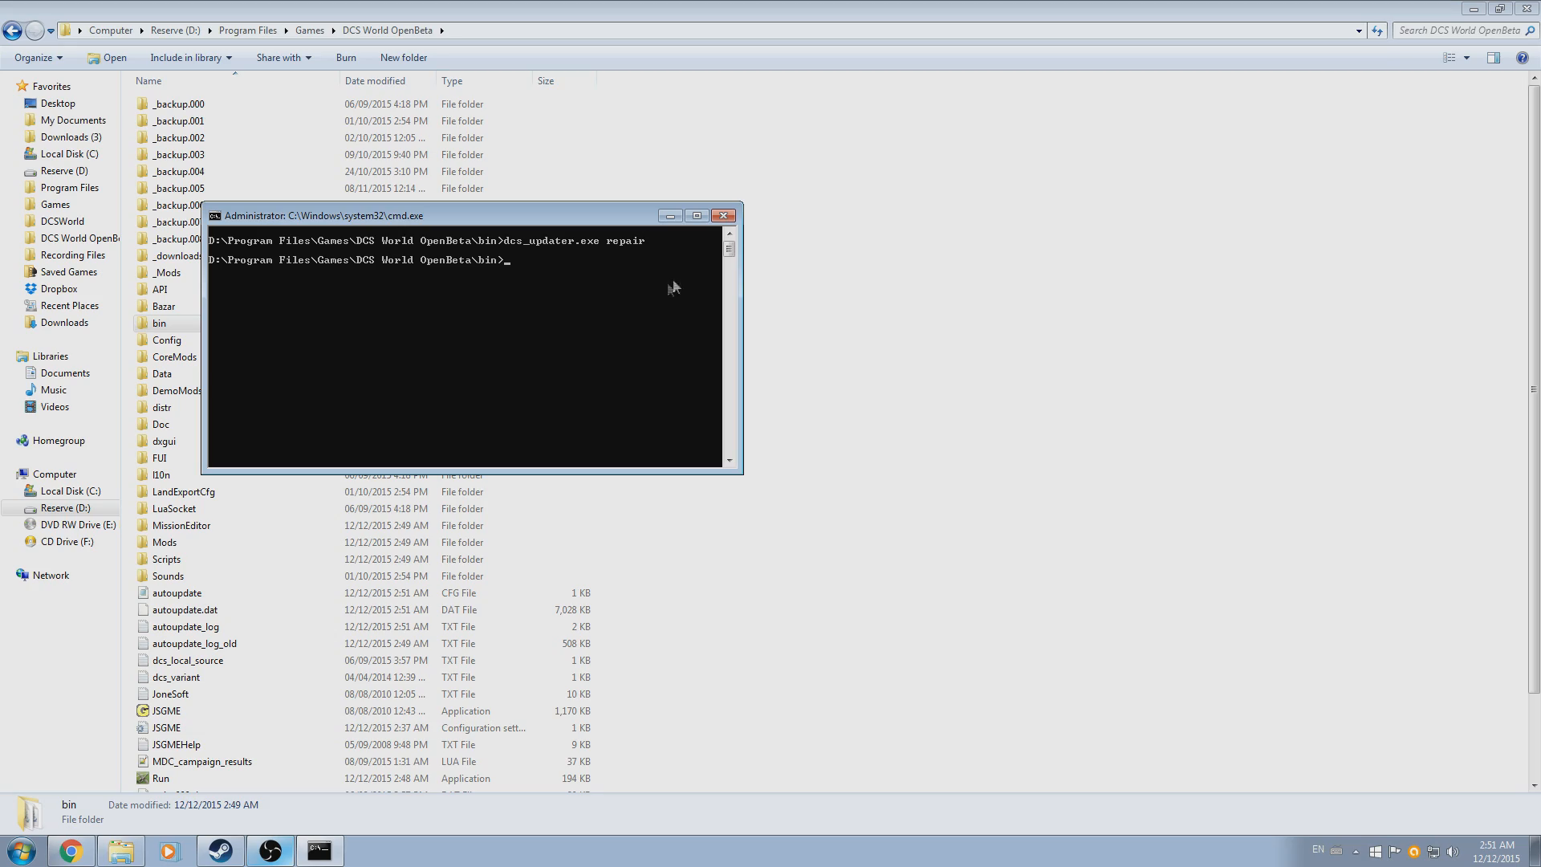
Close the cmd.exe window, leaving the DCS World OpenBeta folder visible
left_click(724, 215)
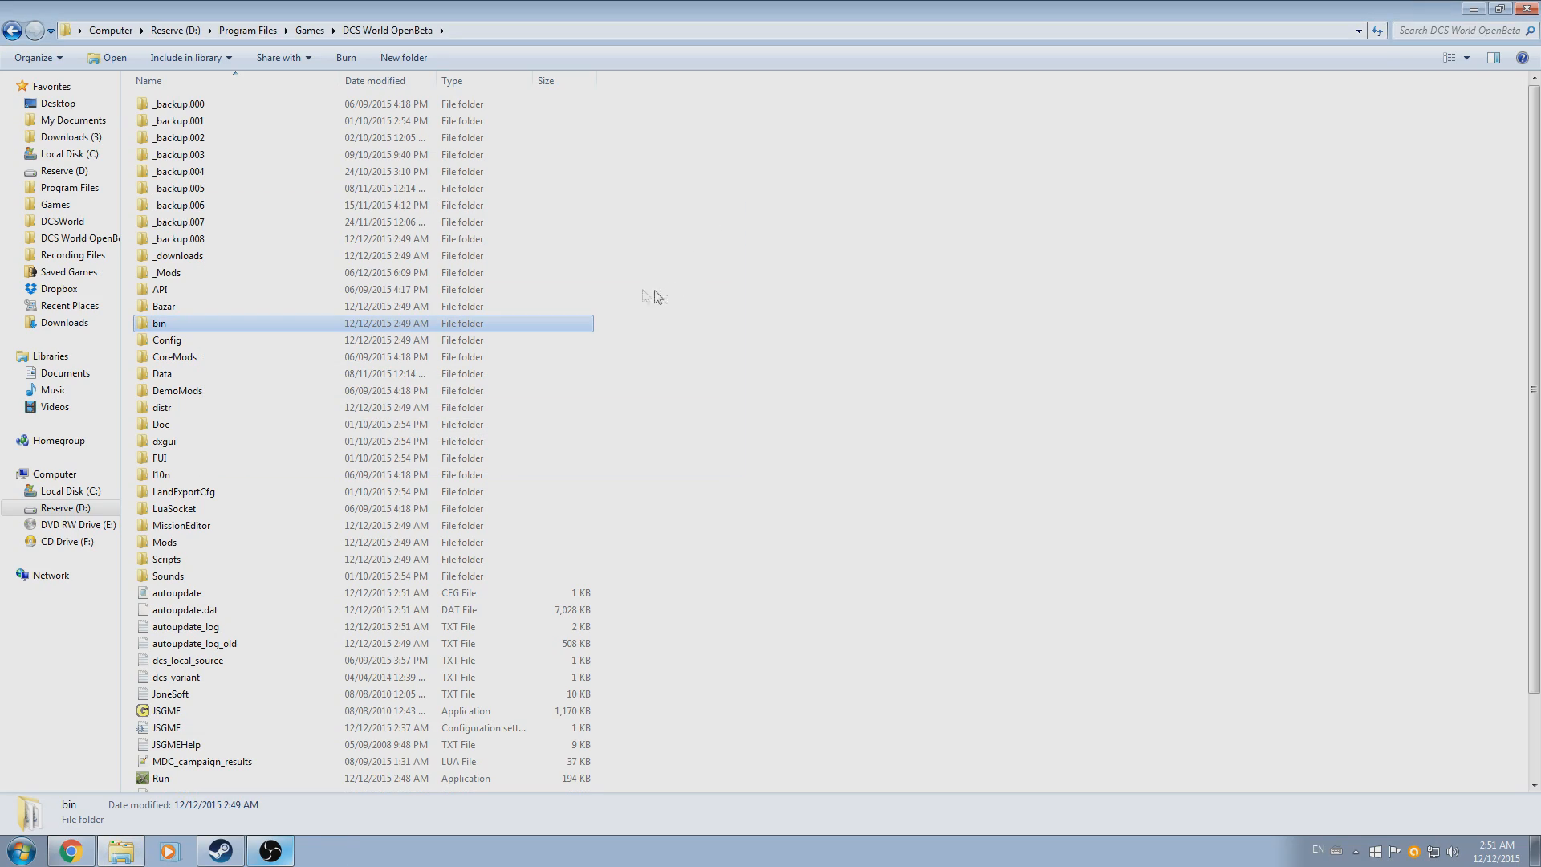